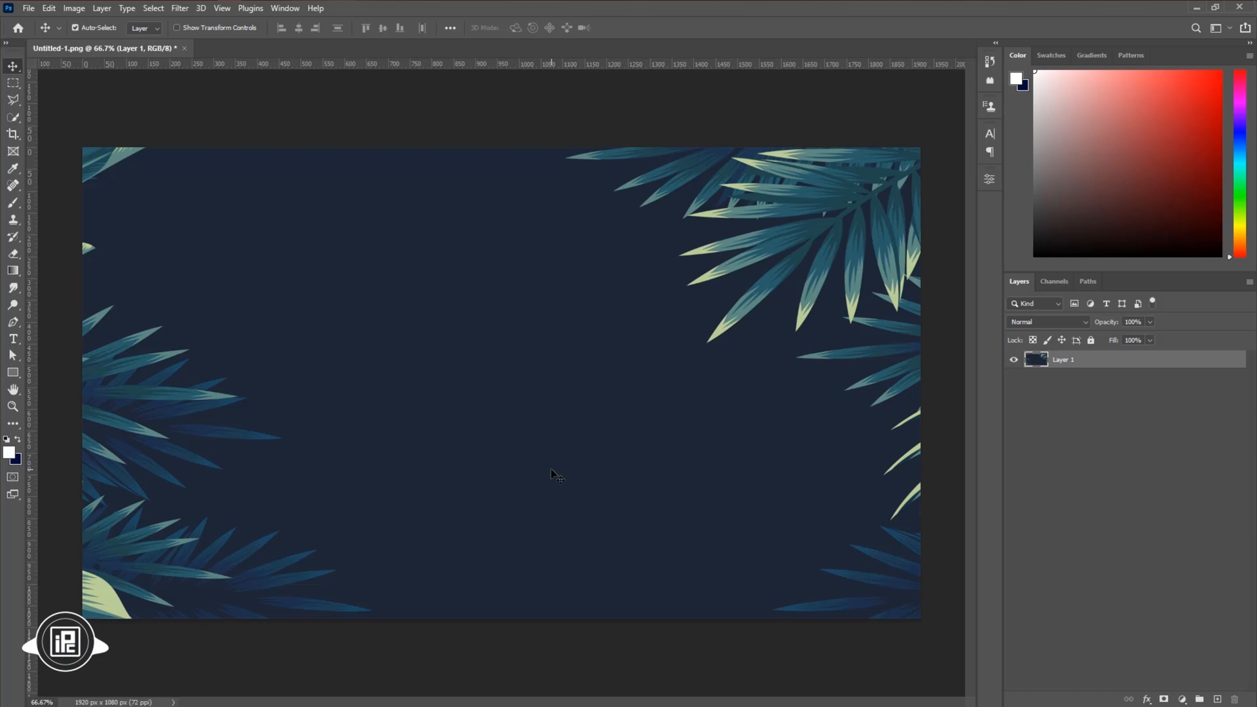
pyautogui.moveTo(4, 336)
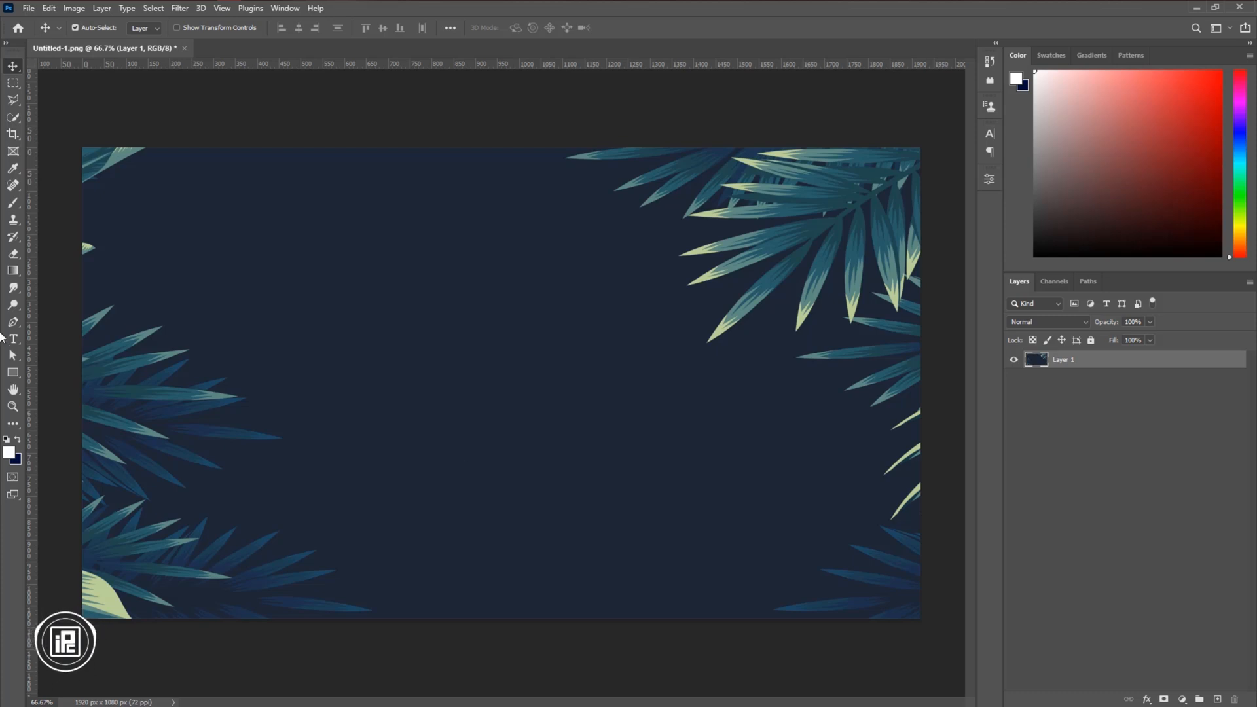
# Type DUKE in orange and scale it up across the canvas centre.
pyautogui.click(13, 339)
pyautogui.write('D')
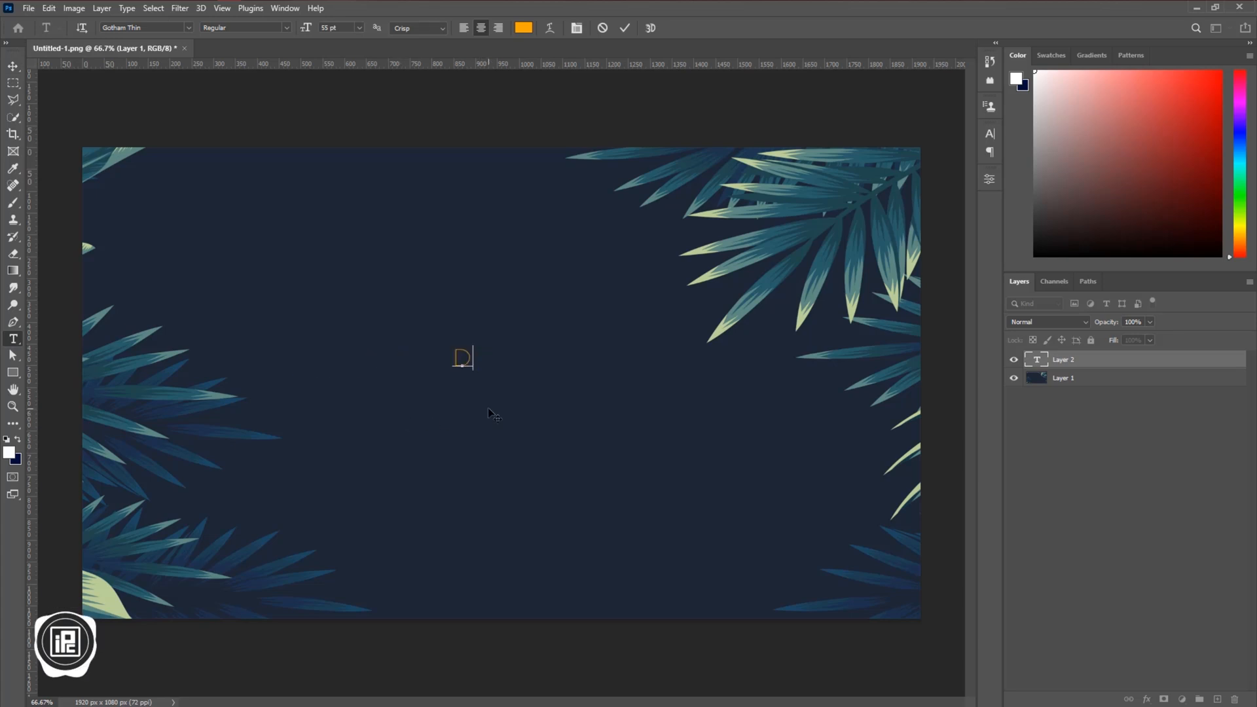
pyautogui.write('UKE')
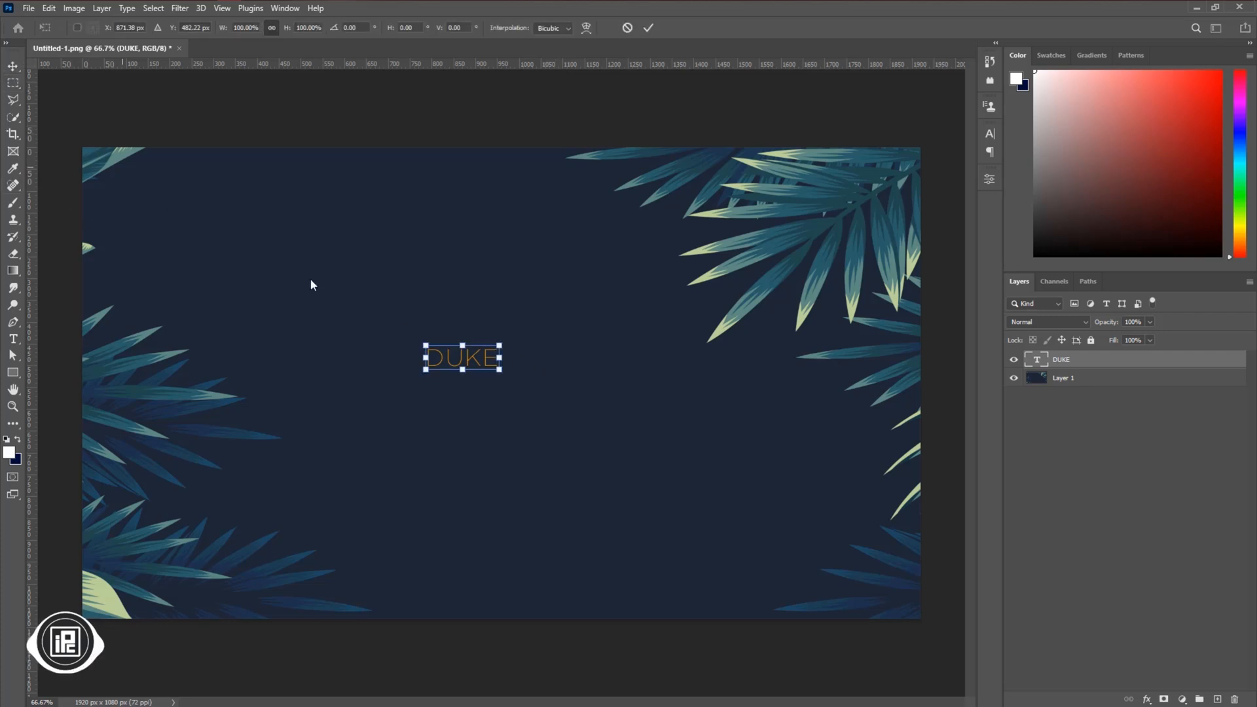
pyautogui.moveTo(504, 374); pyautogui.dragTo(663, 410)
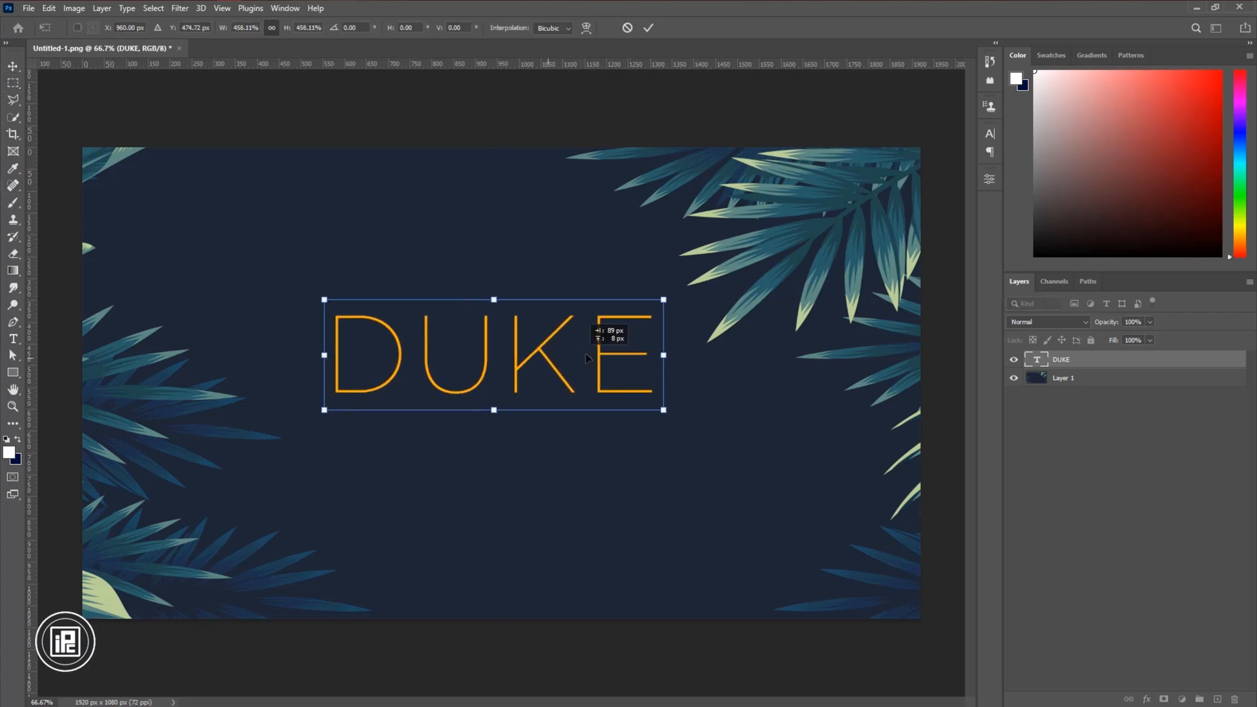
pyautogui.click(648, 27)
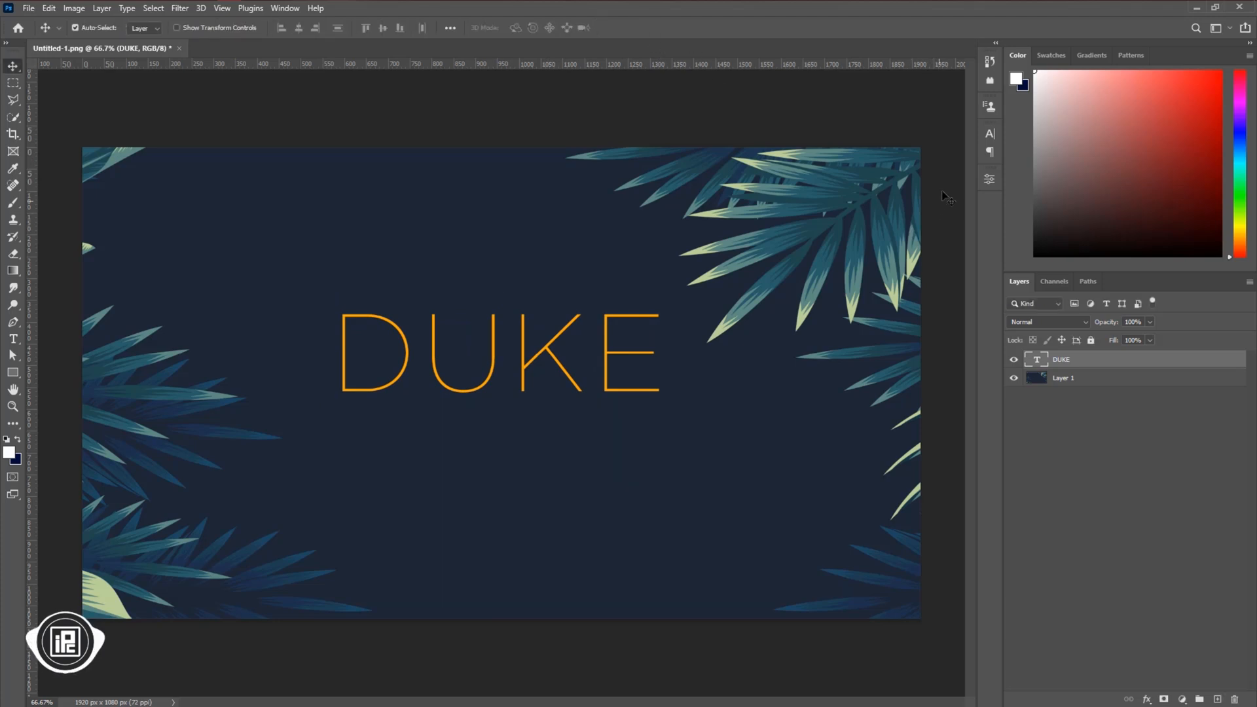
# Set DUKE's font to Turtles Regular and tighten its letter tracking.
pyautogui.click(990, 134)
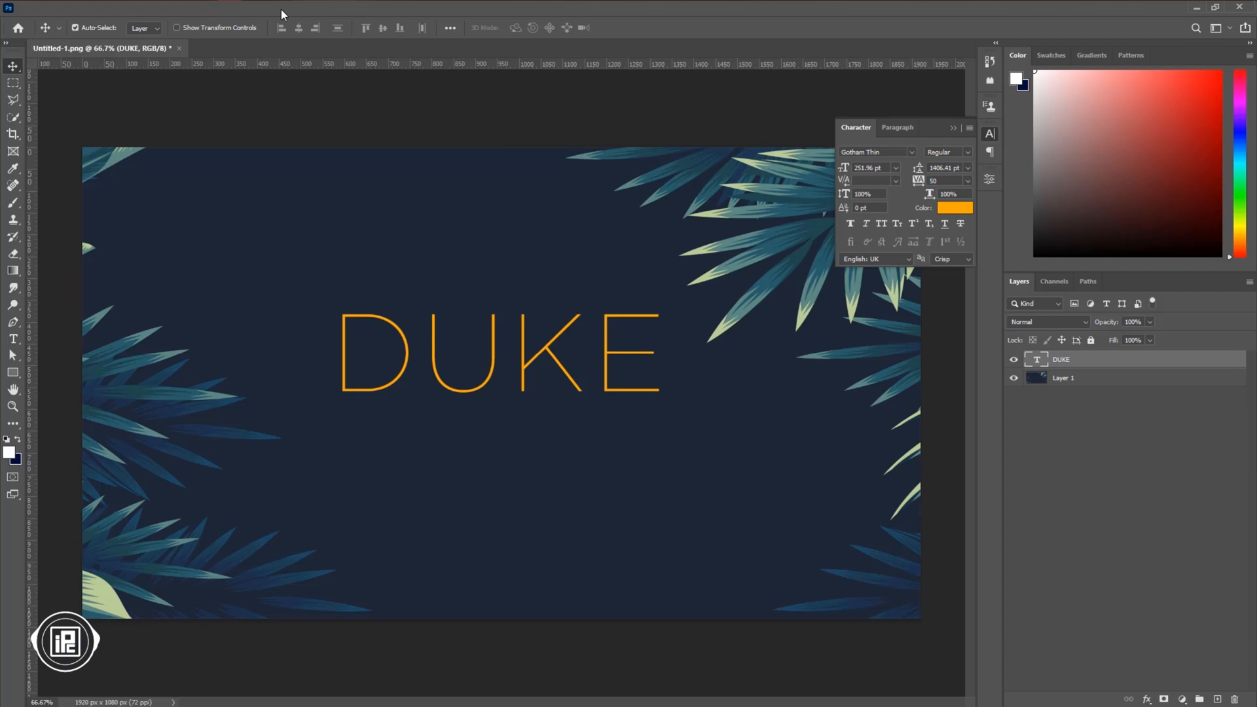
pyautogui.click(286, 8)
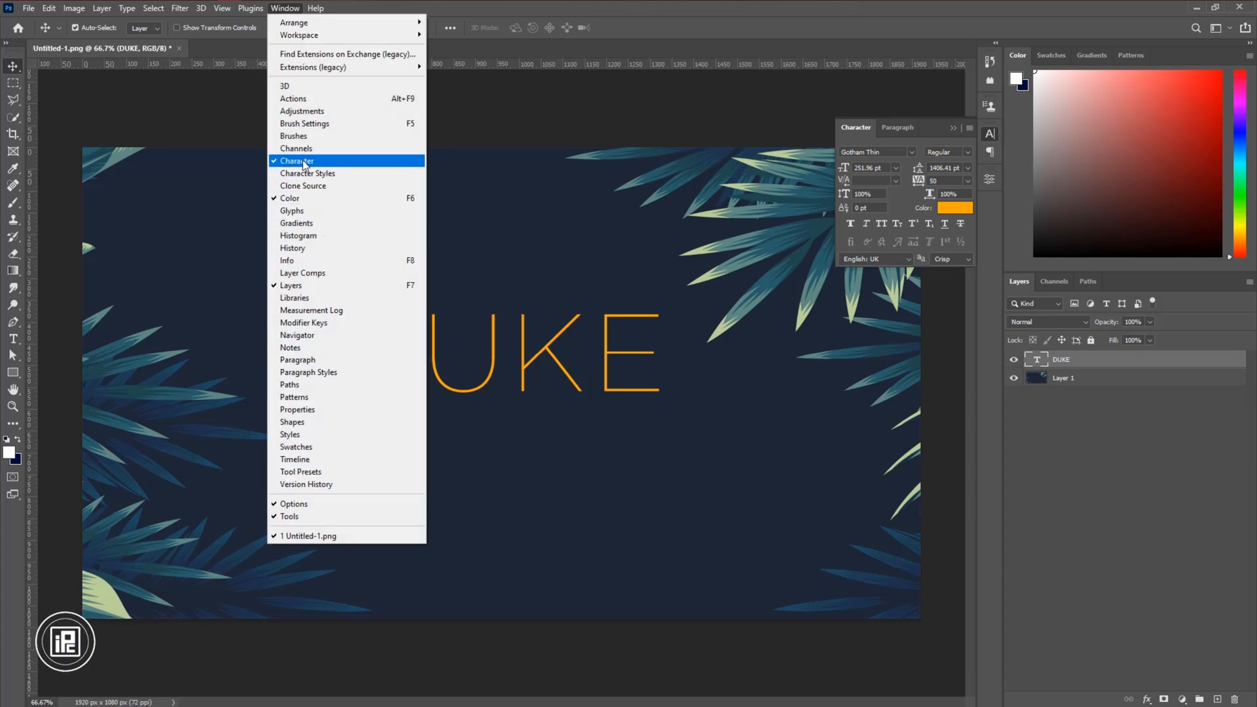
pyautogui.click(299, 160)
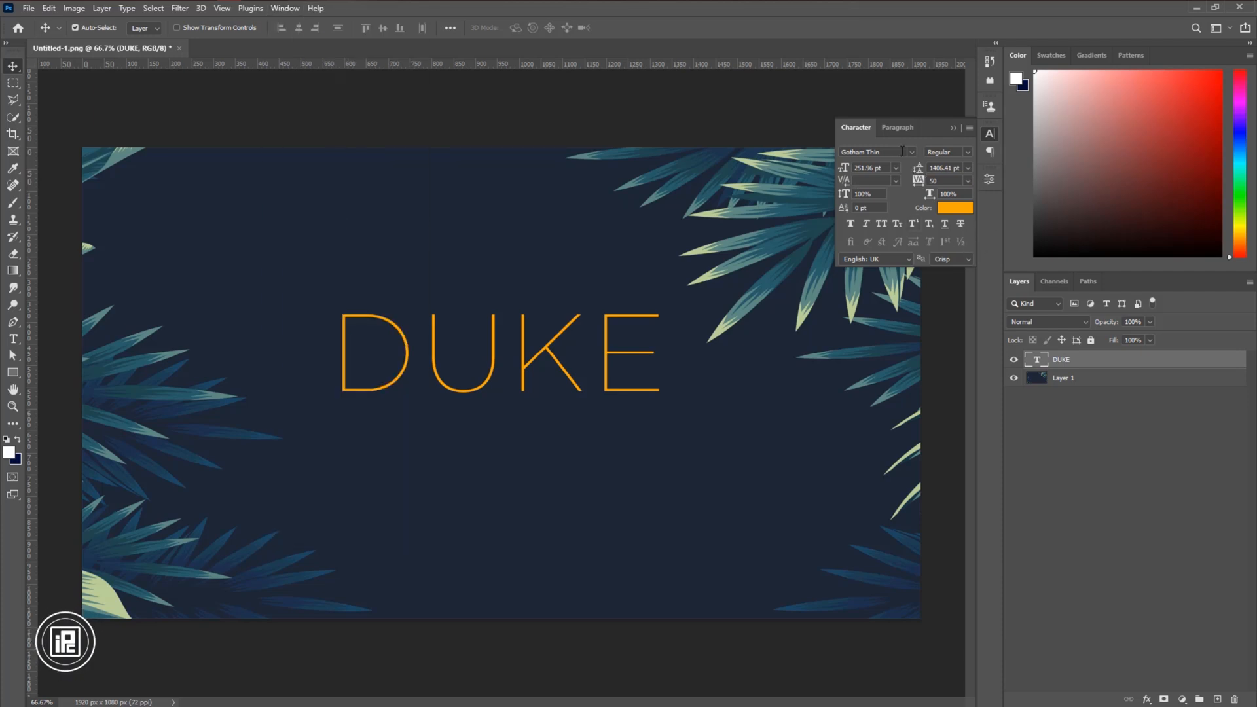
pyautogui.write('TURT')
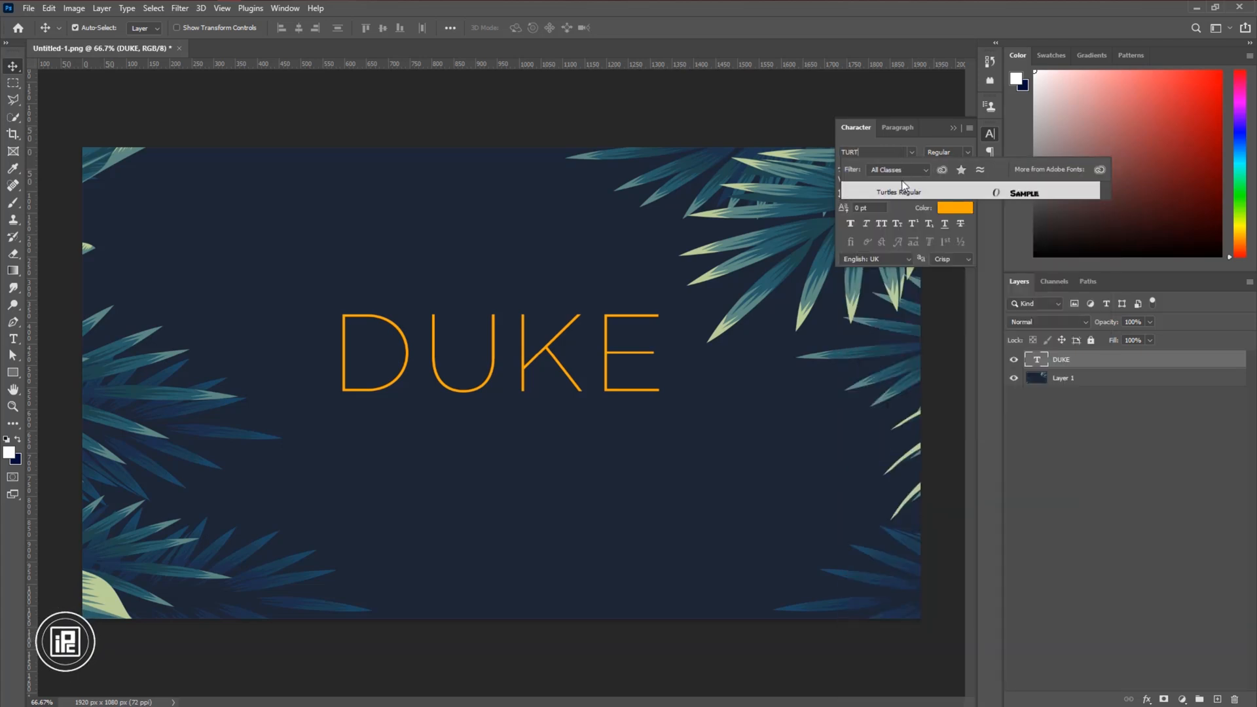
pyautogui.click(897, 191)
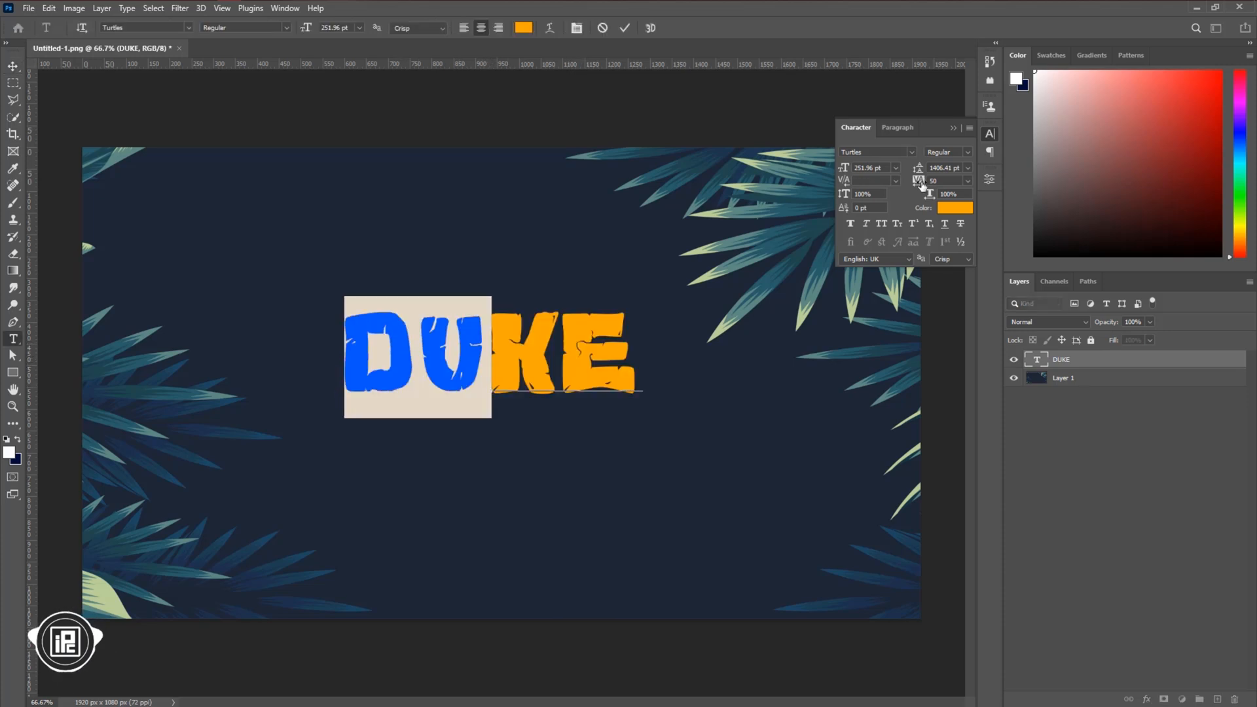
pyautogui.click(949, 179)
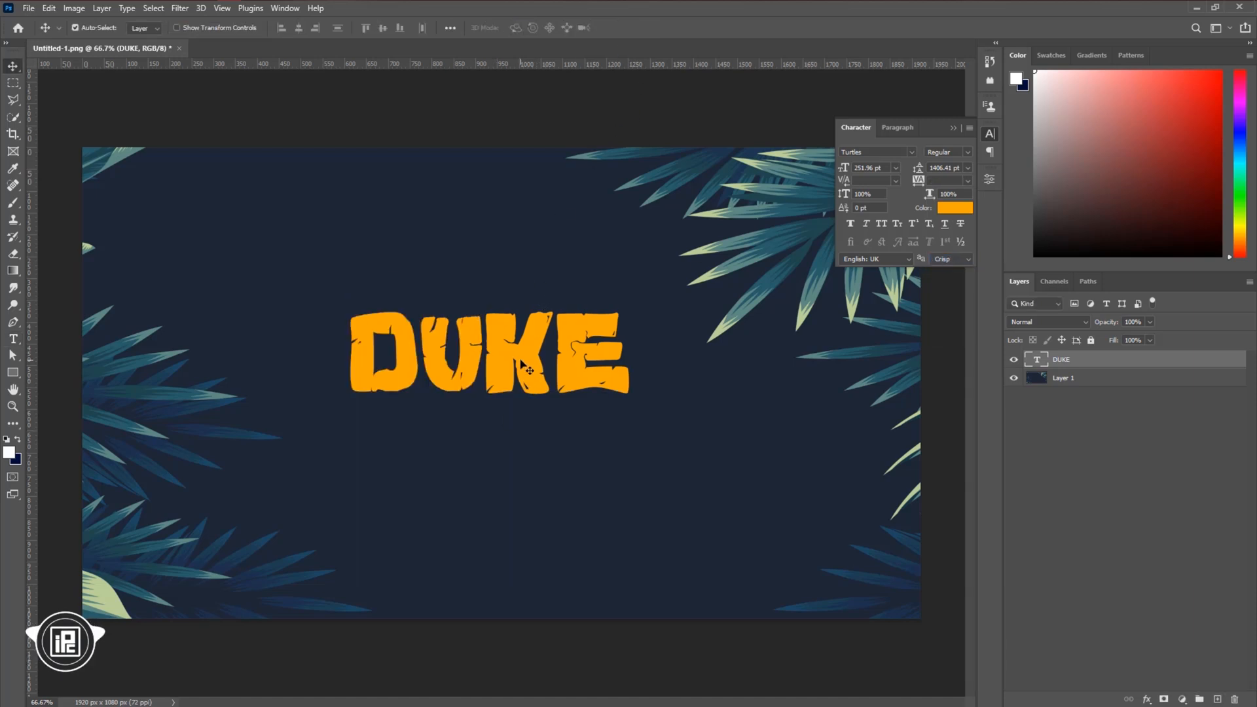
# Scale the DUKE text up further with Free Transform.
pyautogui.press('ctrl+t')
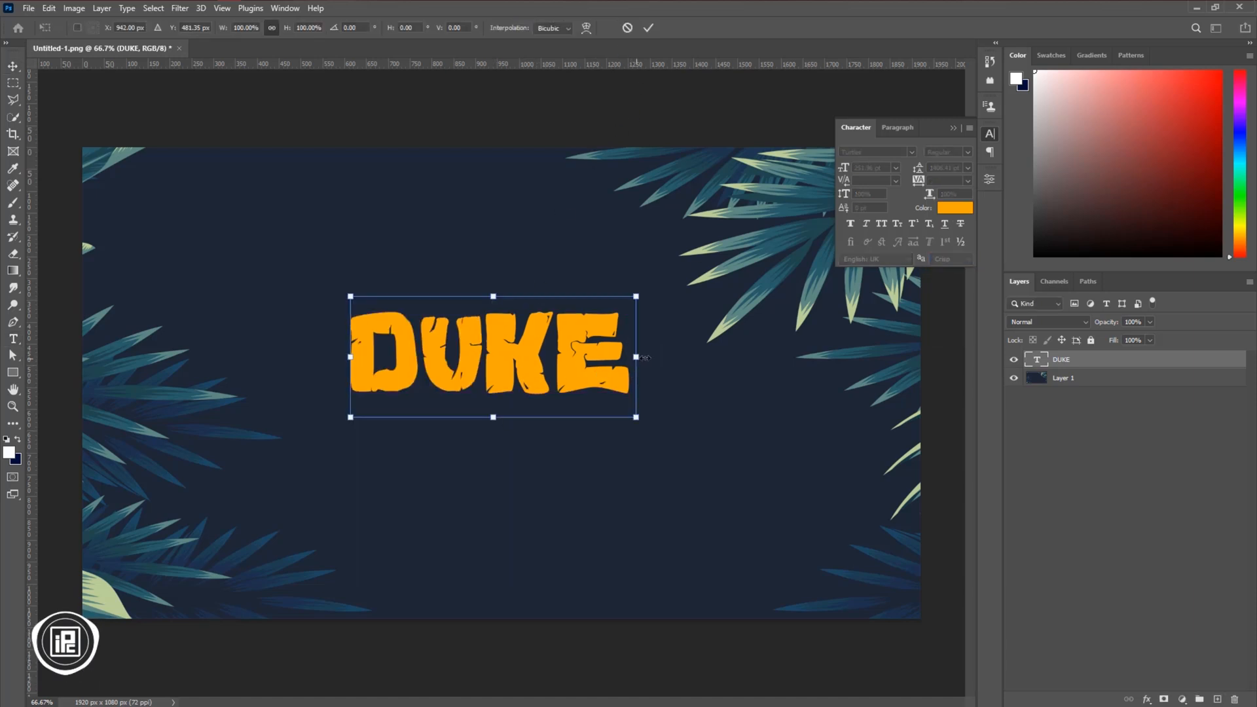
pyautogui.moveTo(637, 417); pyautogui.dragTo(725, 456)
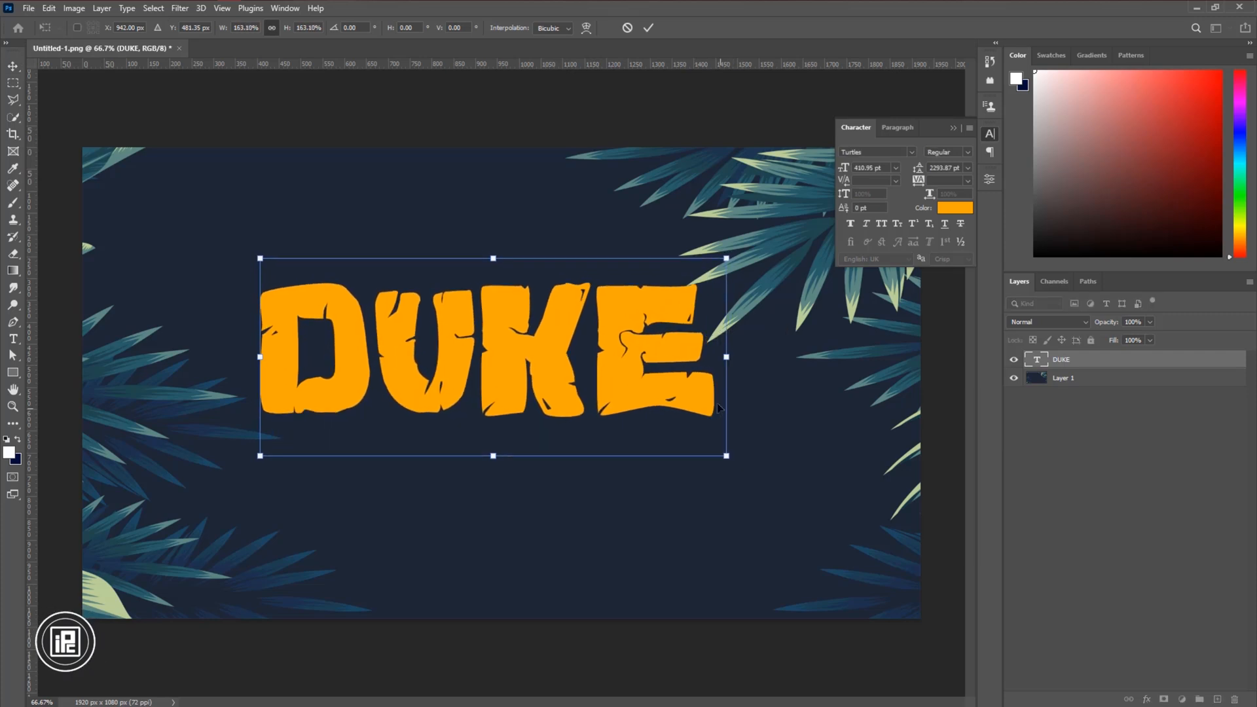
pyautogui.click(13, 66)
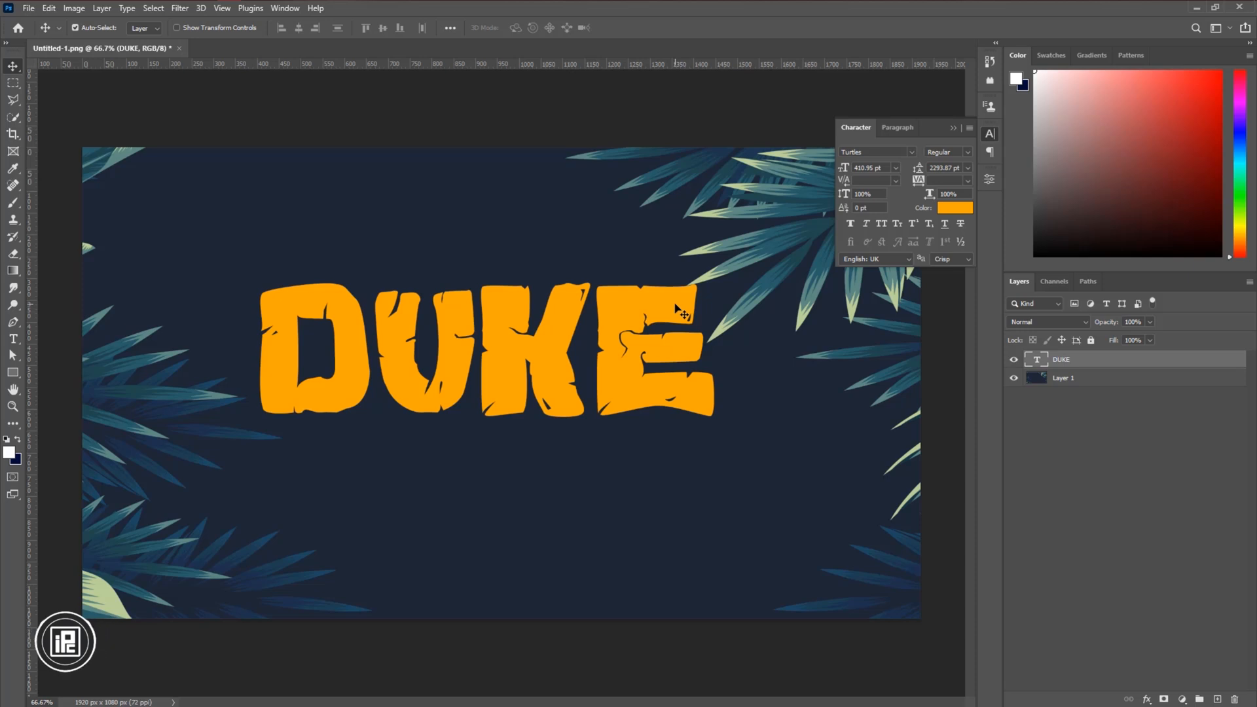
# Convert DUKE to a smart object, duplicate it, and hide the original layer.
pyautogui.rightClick(1060, 358)
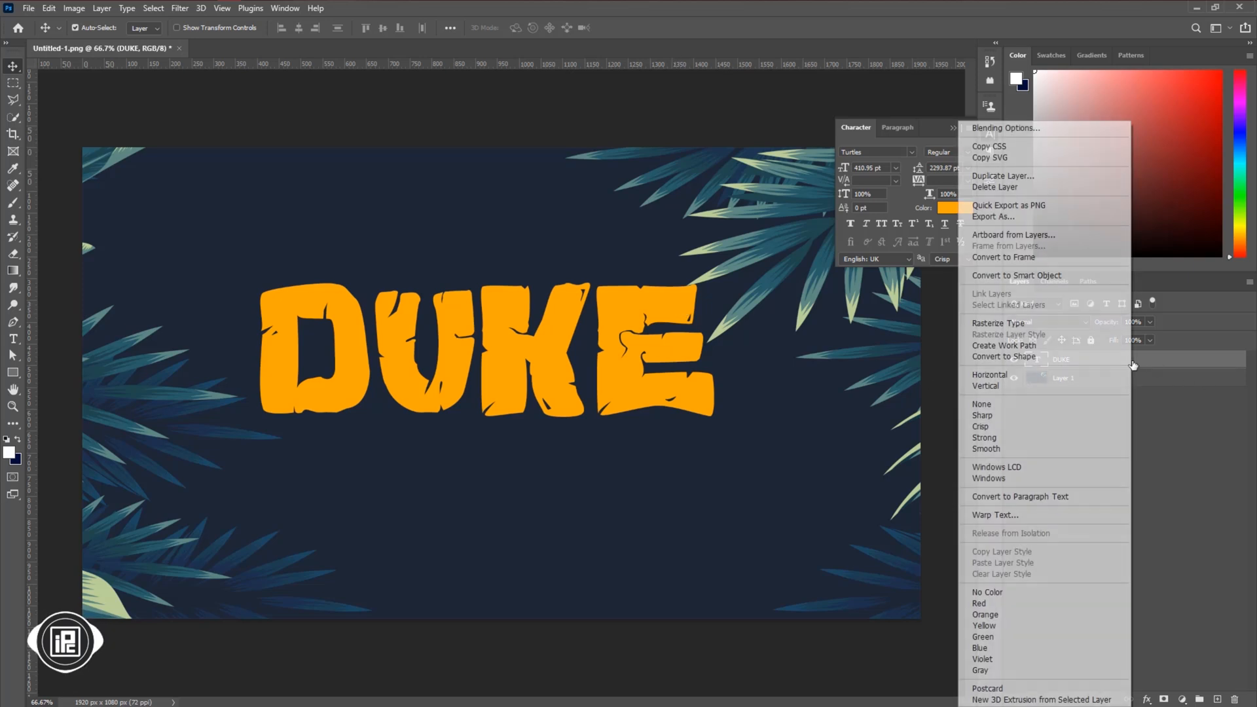
pyautogui.moveTo(1016, 275)
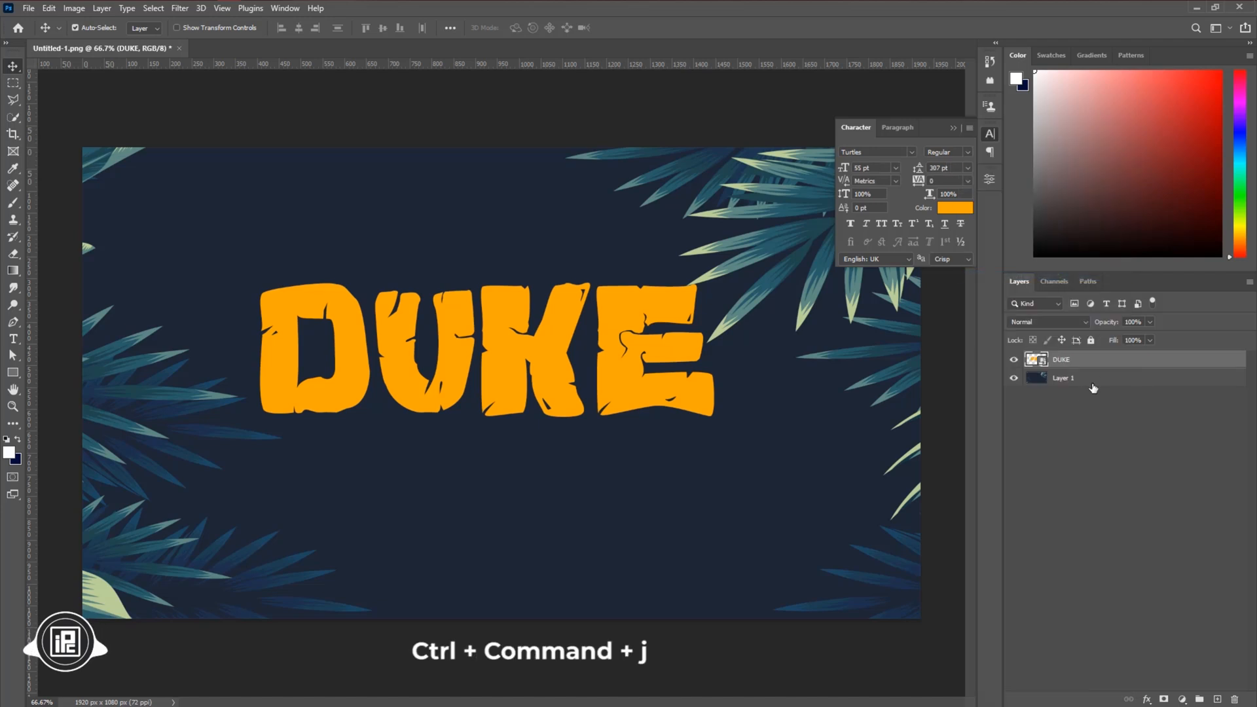
pyautogui.press('ctrl+cmd+j')
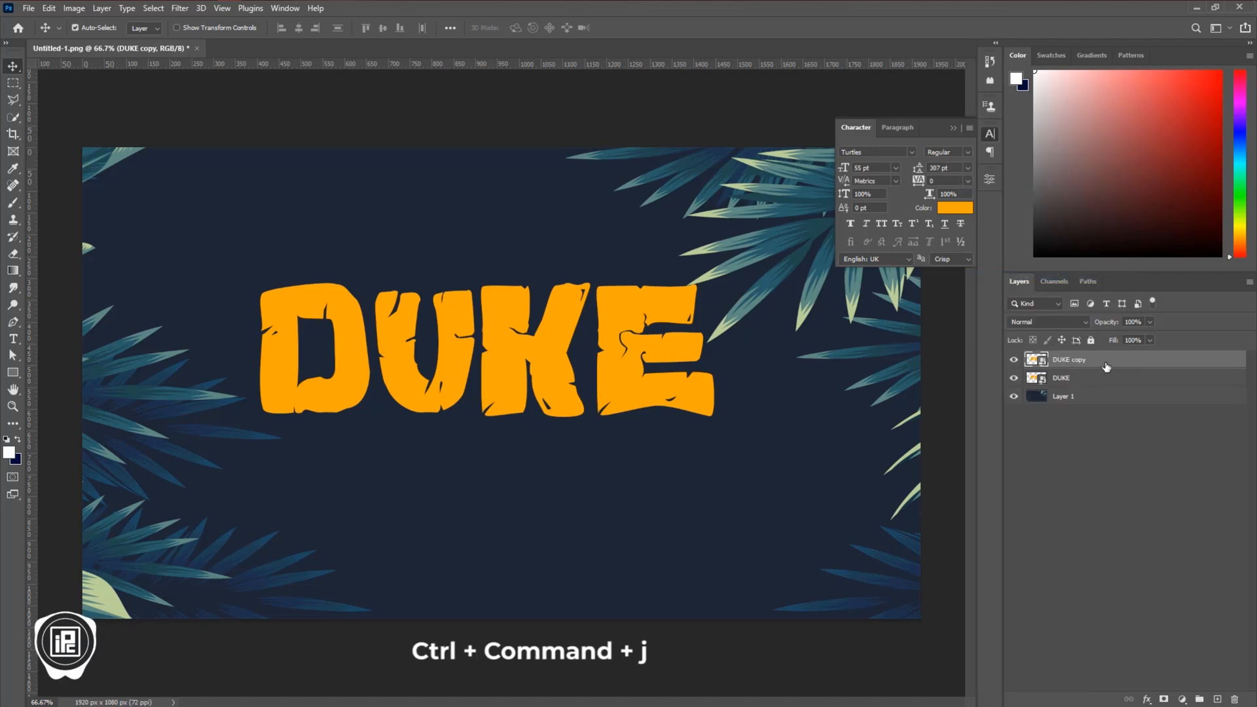
pyautogui.click(1060, 378)
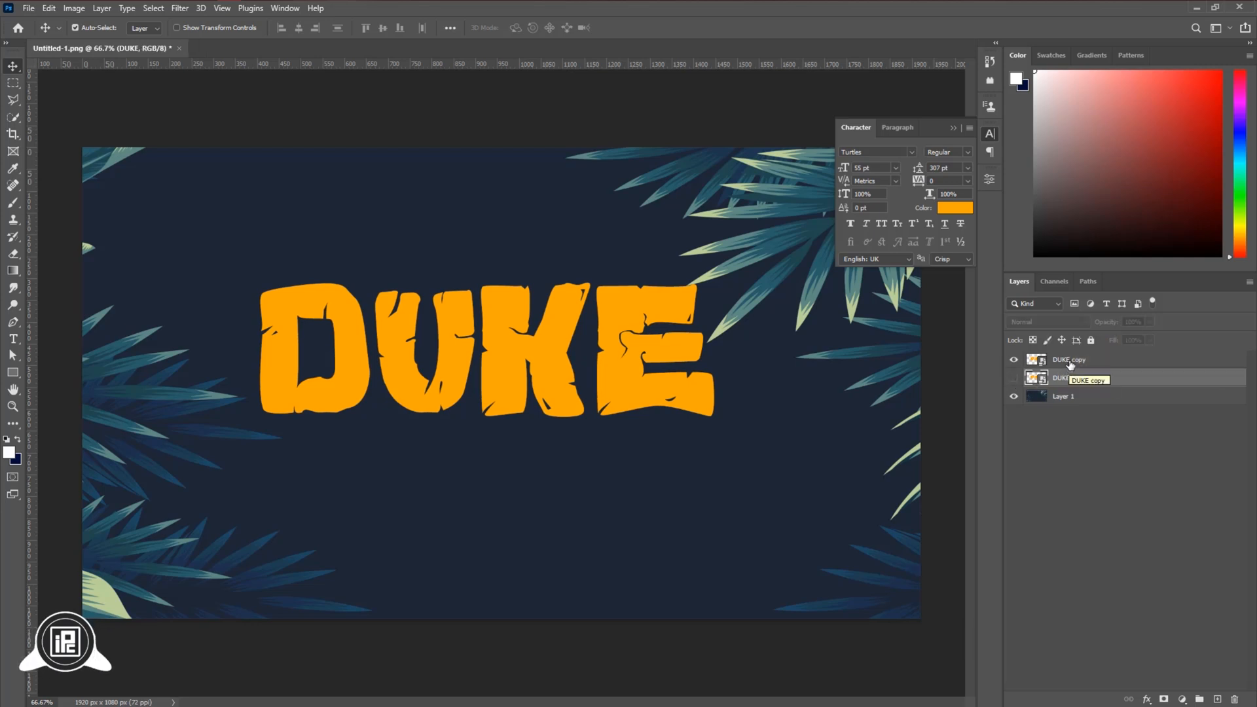
# Rename the copy 'Effect top', set Fill to 0, and add an orange-yellow gradient overlay.
pyautogui.doubleClick(1067, 359)
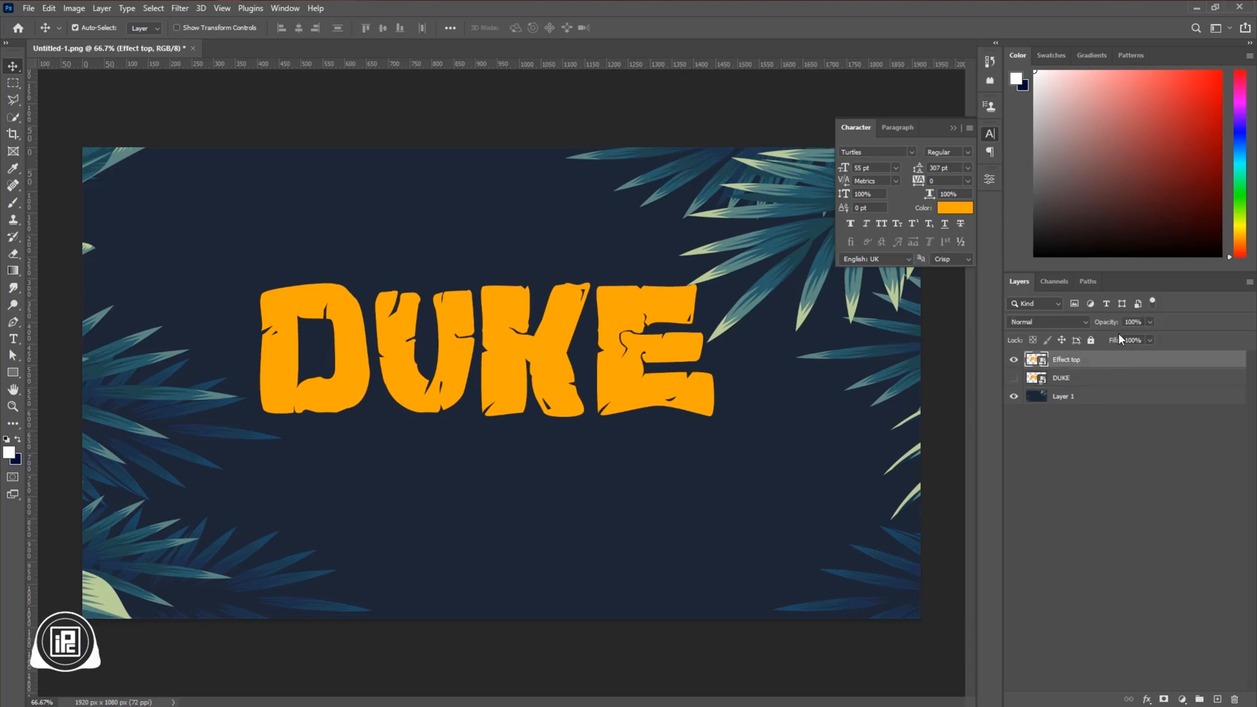
pyautogui.write('0')
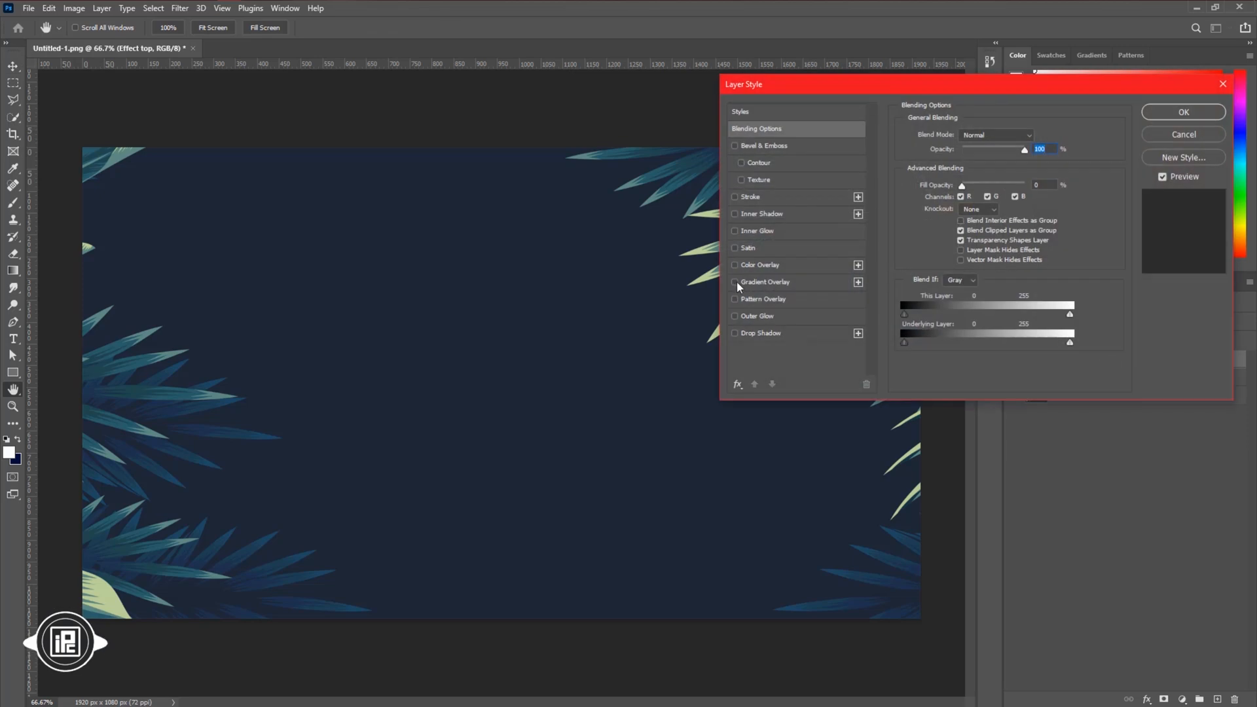
pyautogui.click(733, 281)
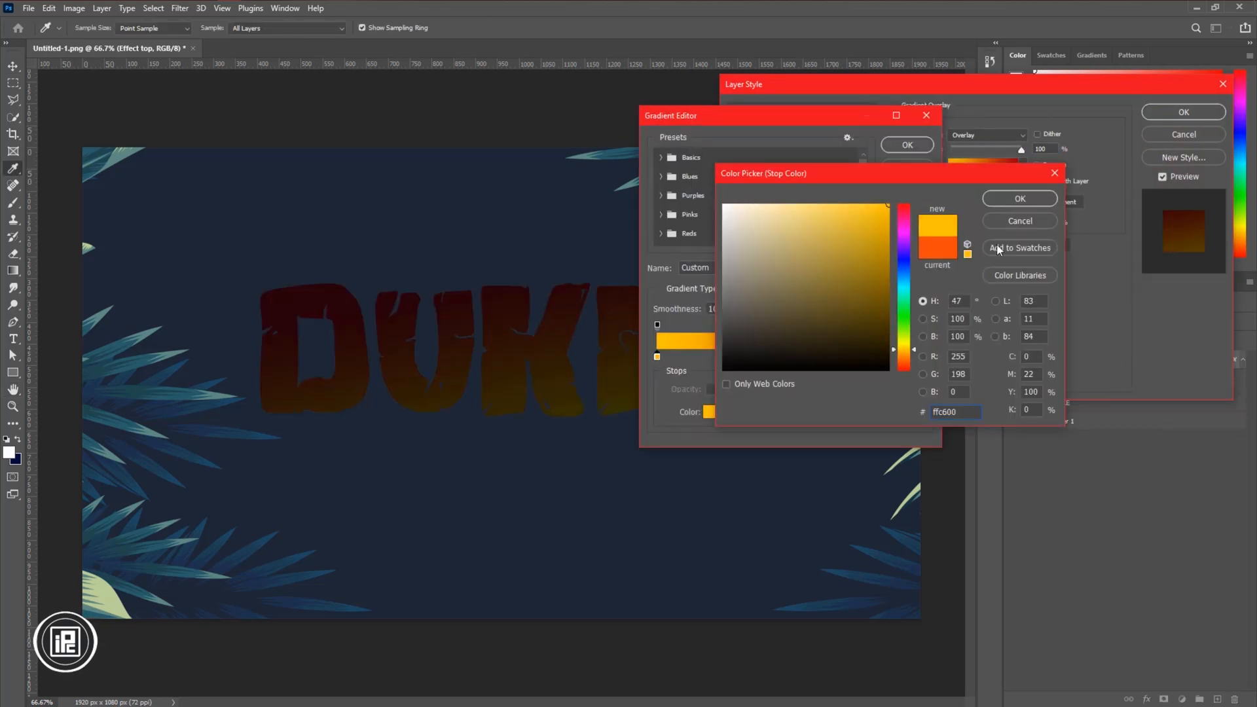
pyautogui.click(1018, 198)
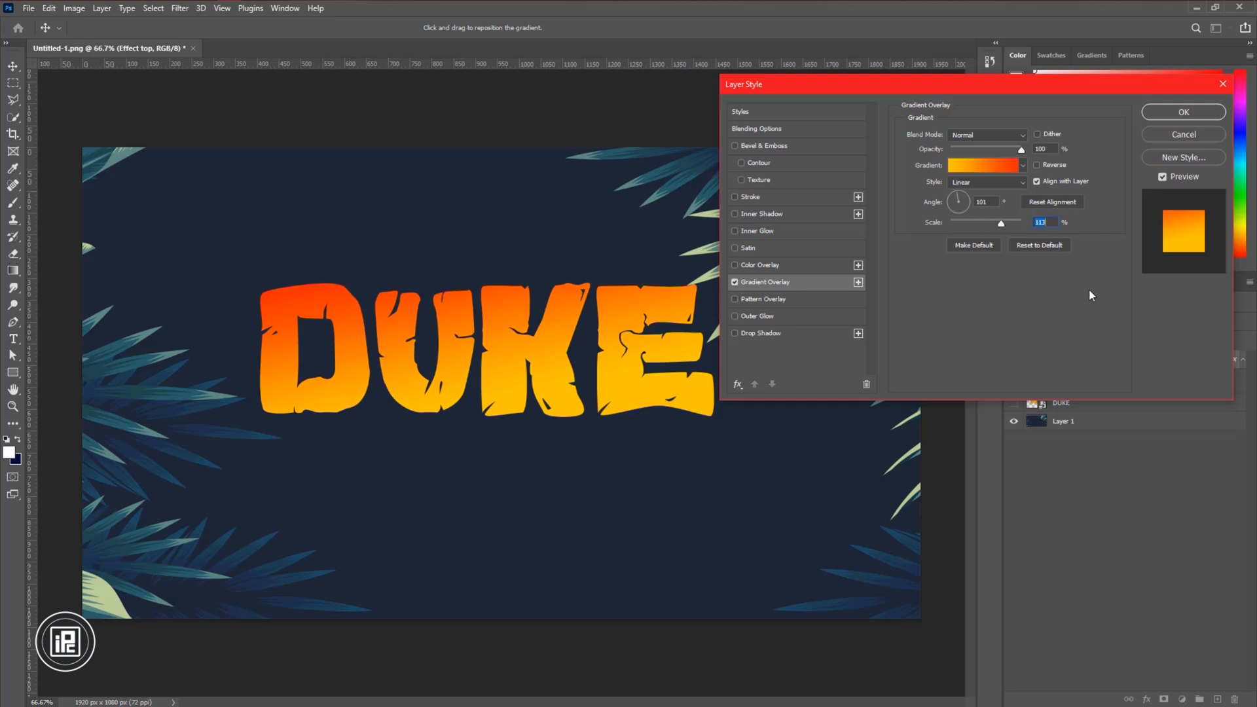
pyautogui.click(1182, 111)
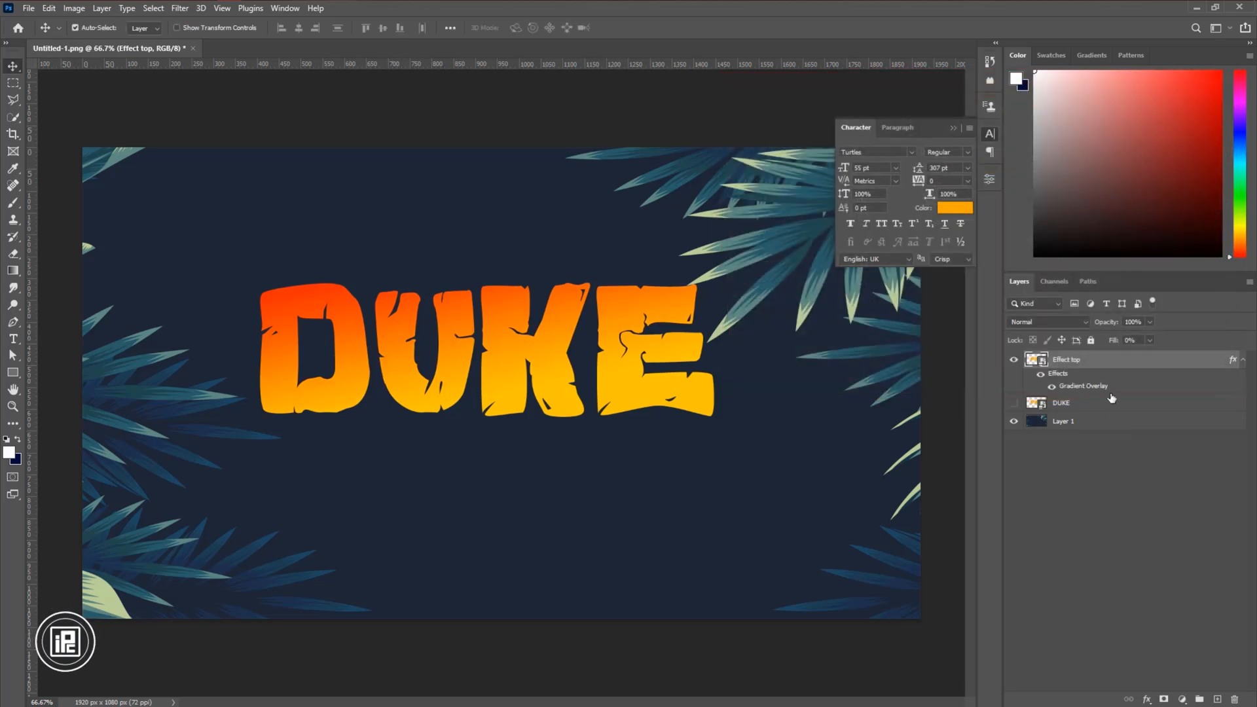
# Duplicate Effect top and add a Soft Light water pattern overlay and 5 px inside stroke.
pyautogui.press('ctrl+cmd+j')
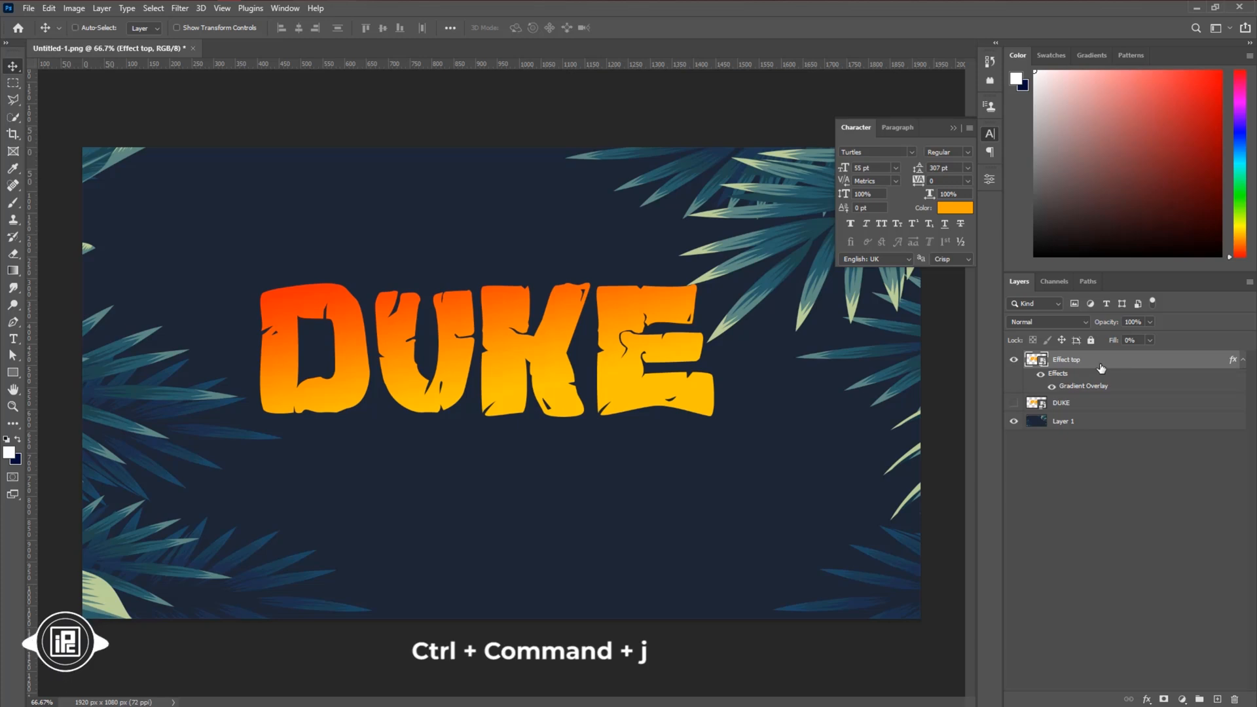
pyautogui.press('ctrl+cmd+j')
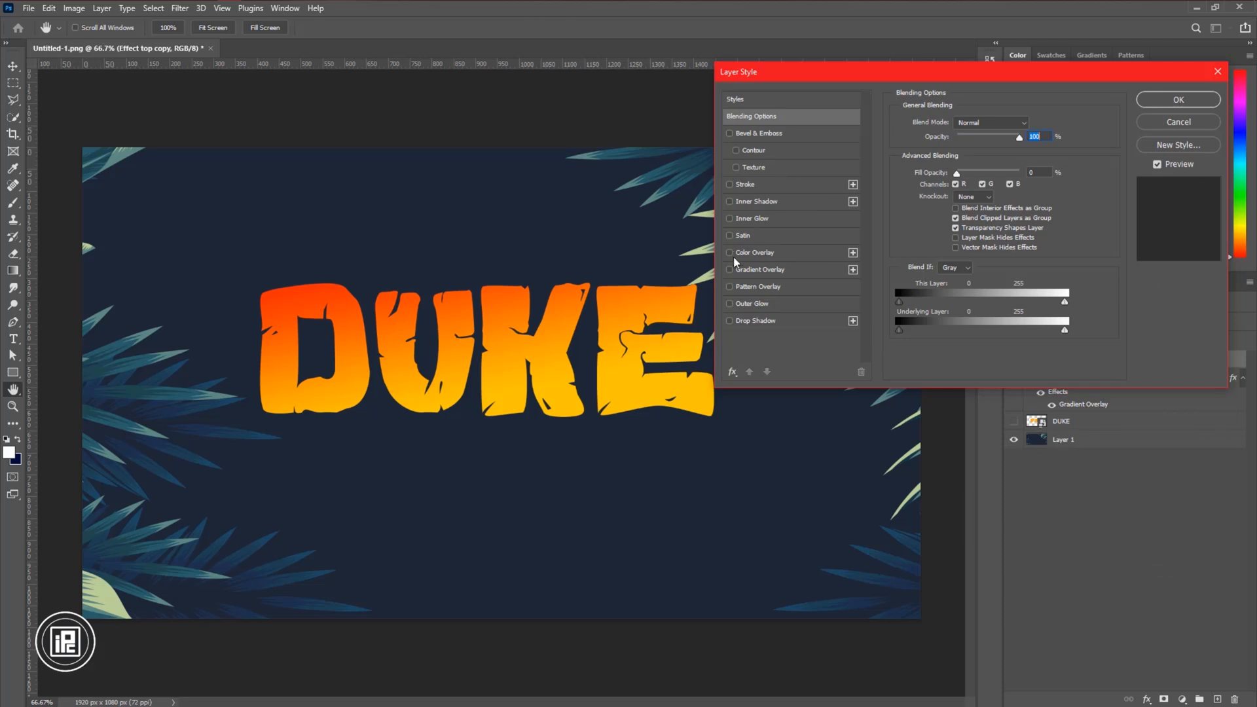
pyautogui.click(729, 286)
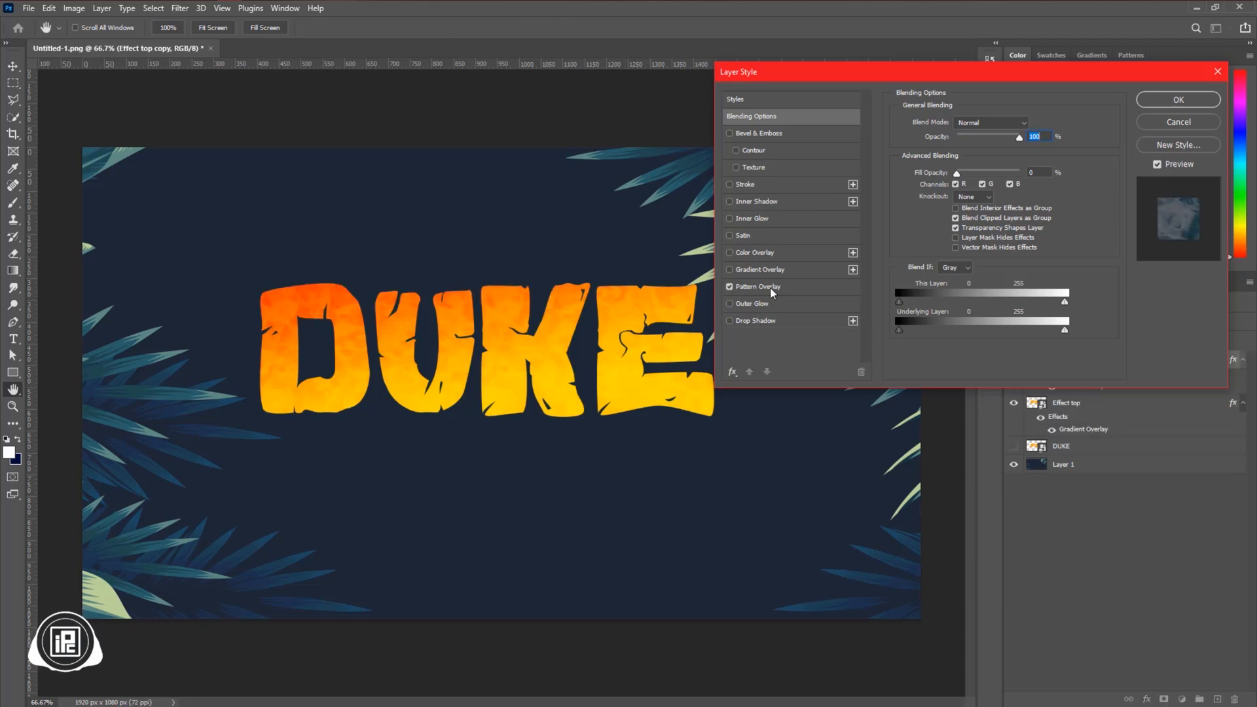
pyautogui.click(757, 286)
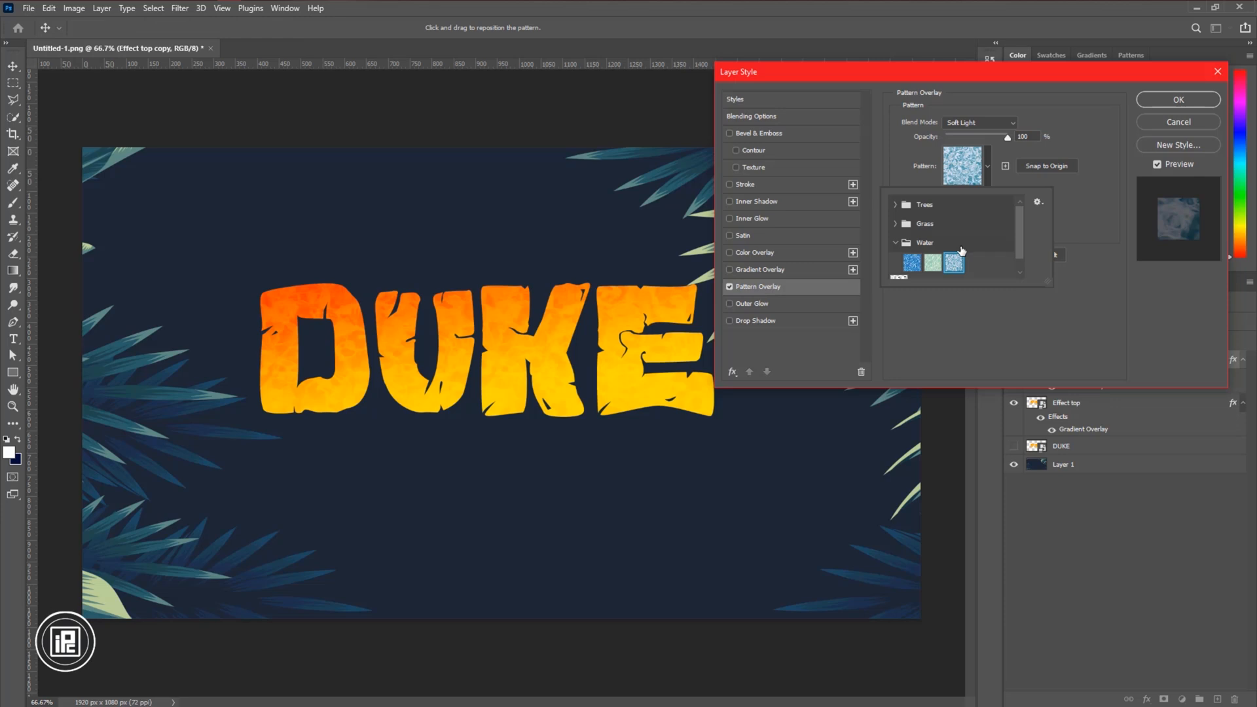
pyautogui.click(979, 122)
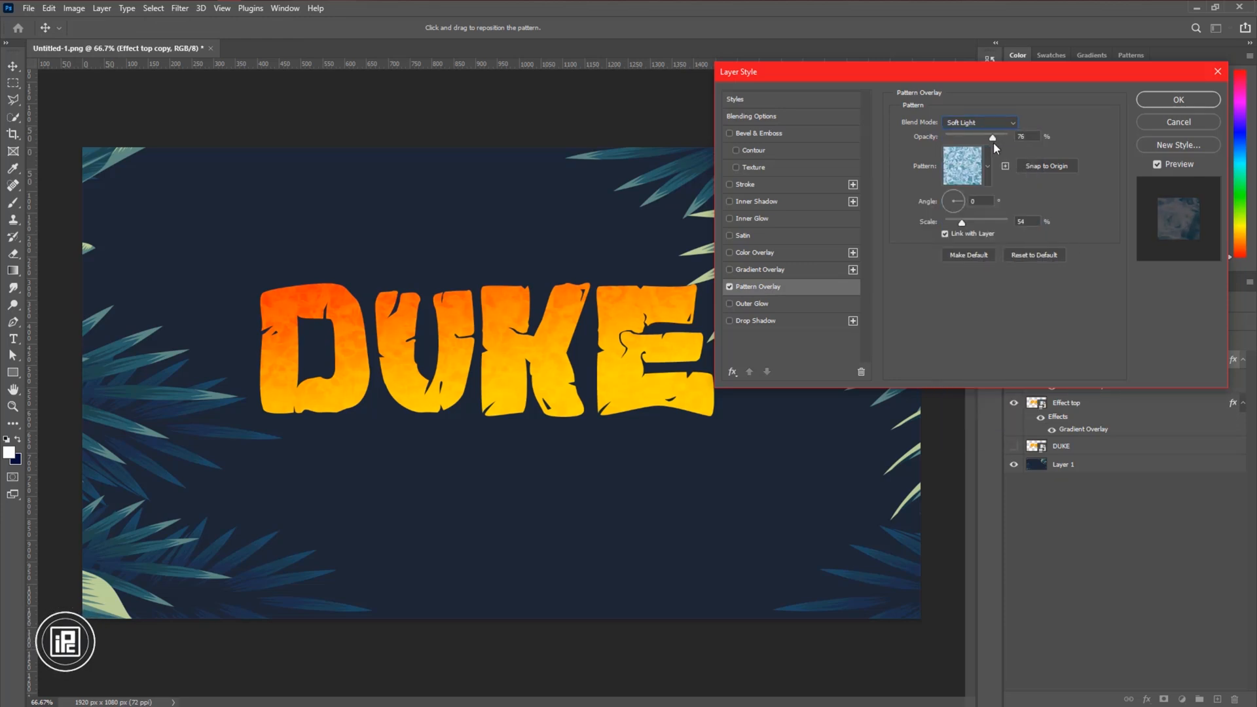
pyautogui.click(743, 183)
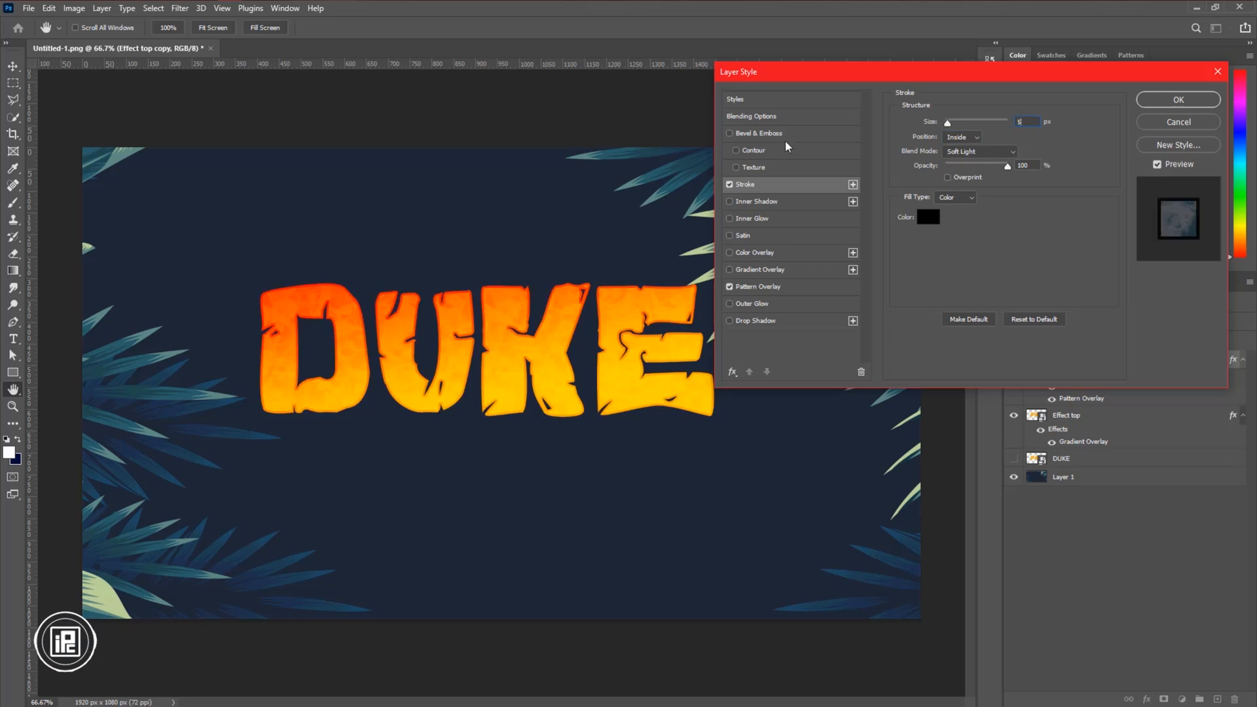
# Add a Stroke Emboss bevel with a cream highlight and dark red shadow.
pyautogui.click(758, 133)
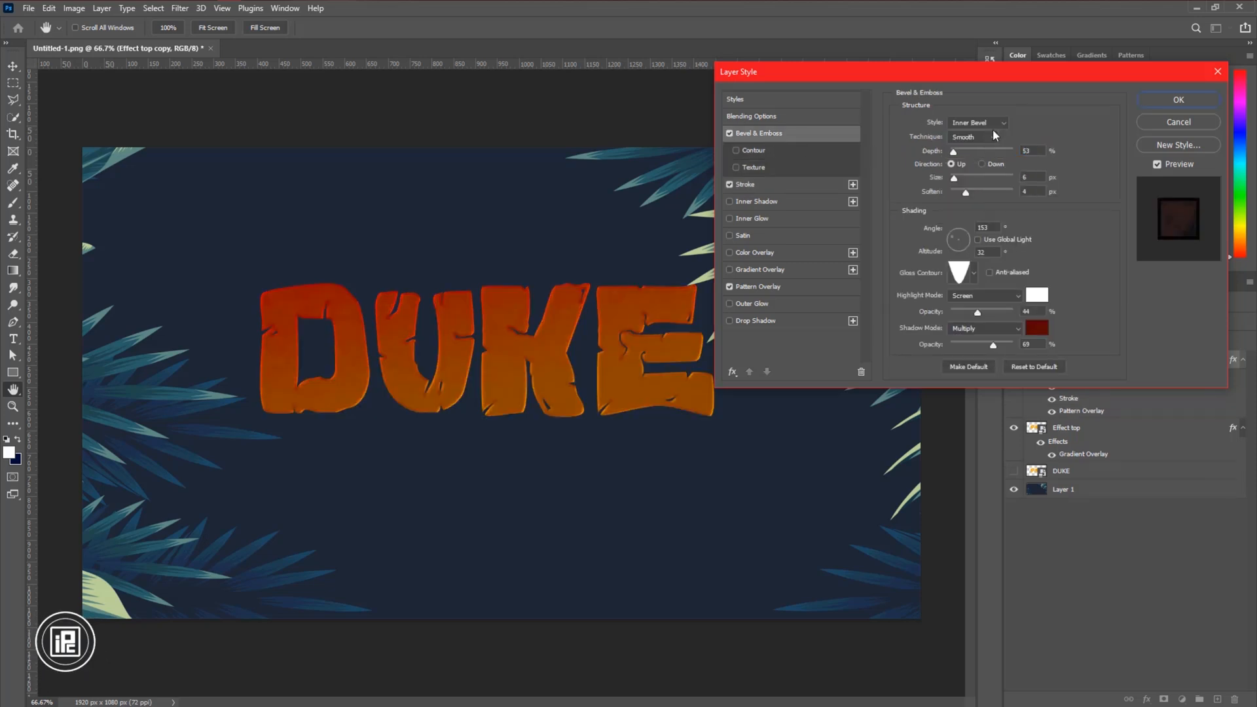
pyautogui.click(976, 122)
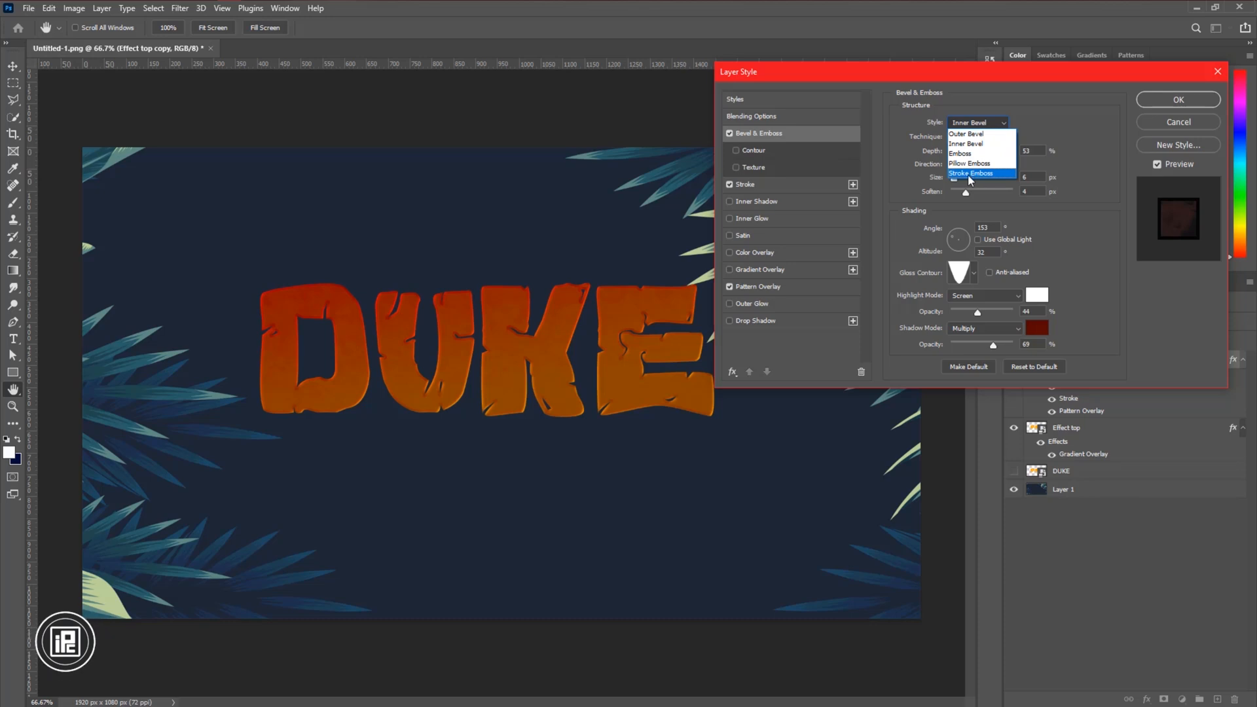
pyautogui.click(971, 173)
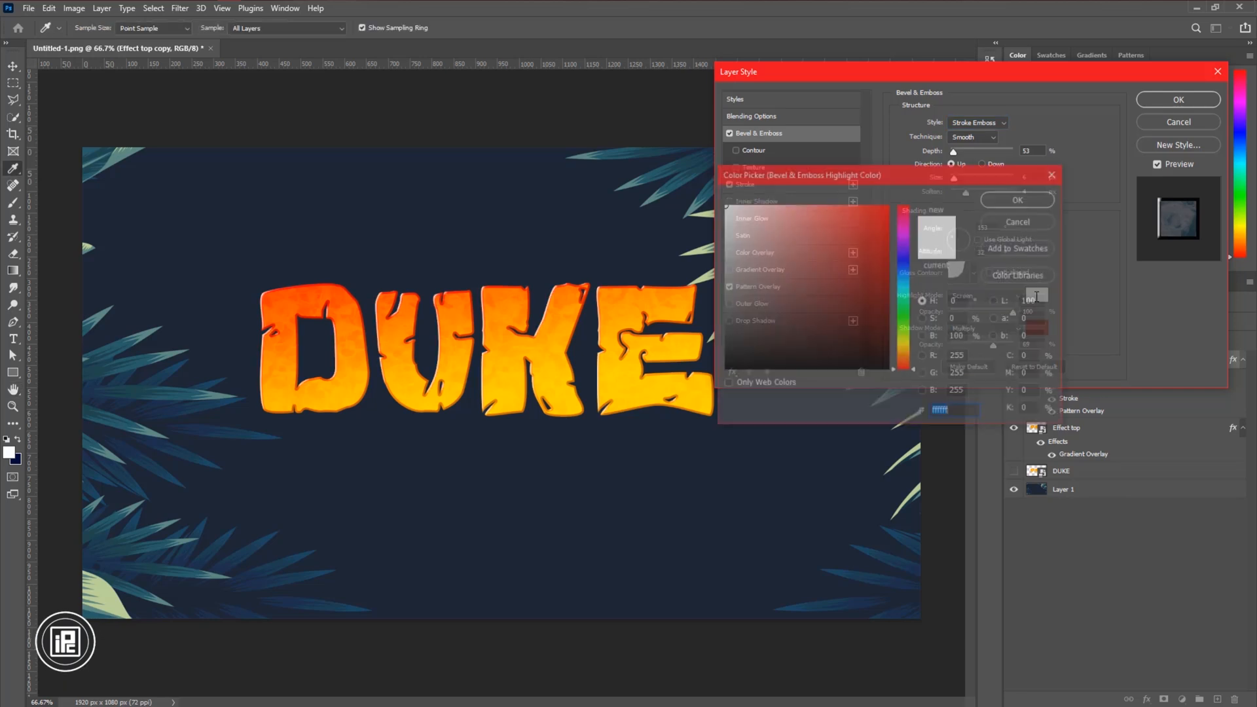
pyautogui.click(765, 214)
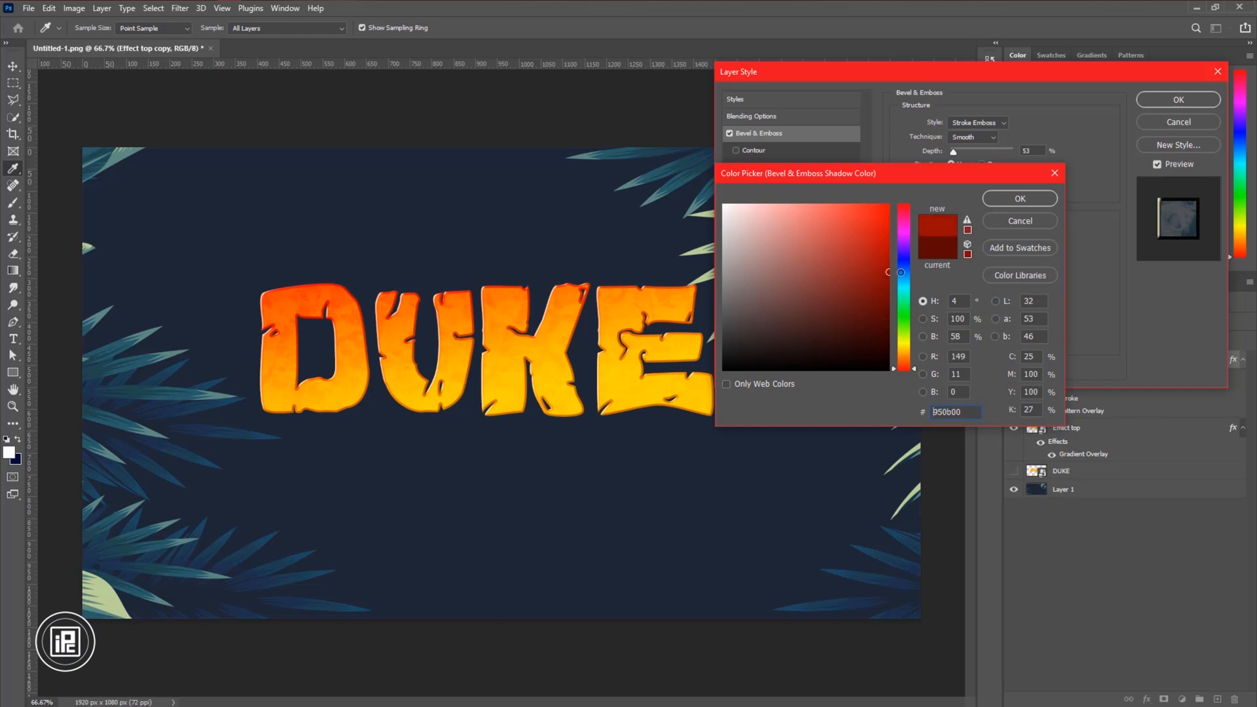
pyautogui.click(1019, 198)
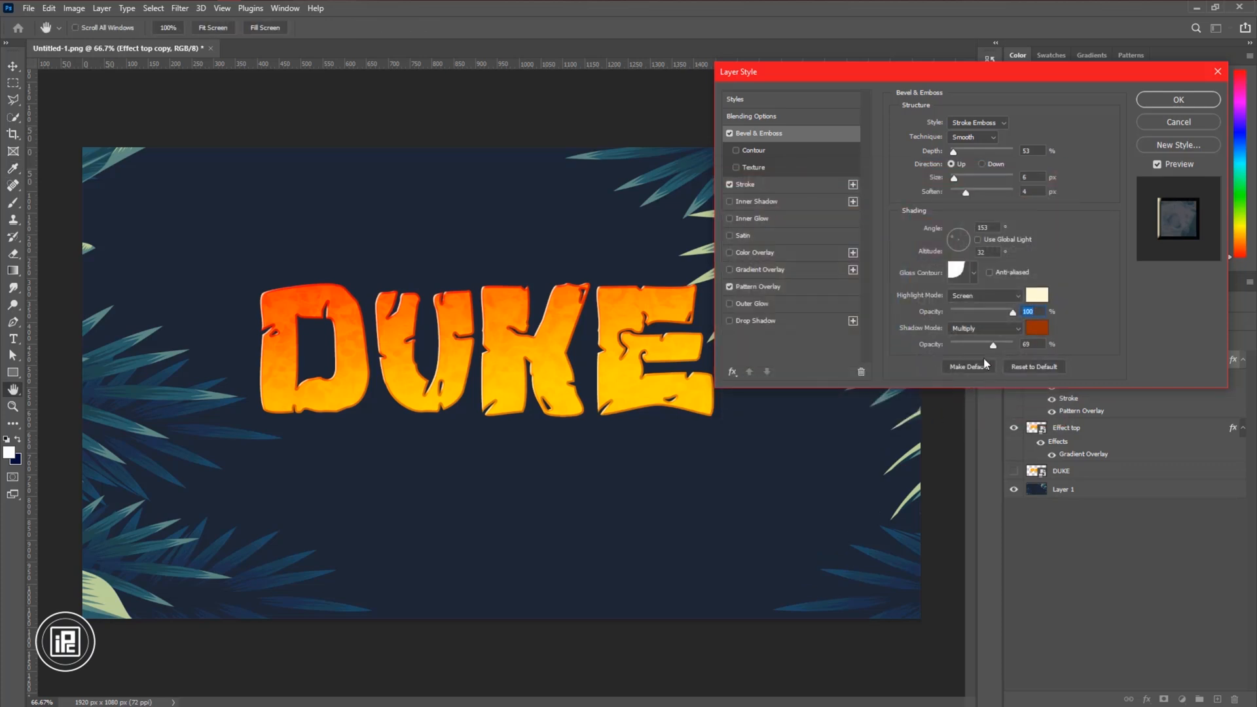
# Fine-tune the bevel lighting, a value of 30, highlight and shadow opacities, and size.
pyautogui.moveTo(958, 239); pyautogui.dragTo(961, 235)
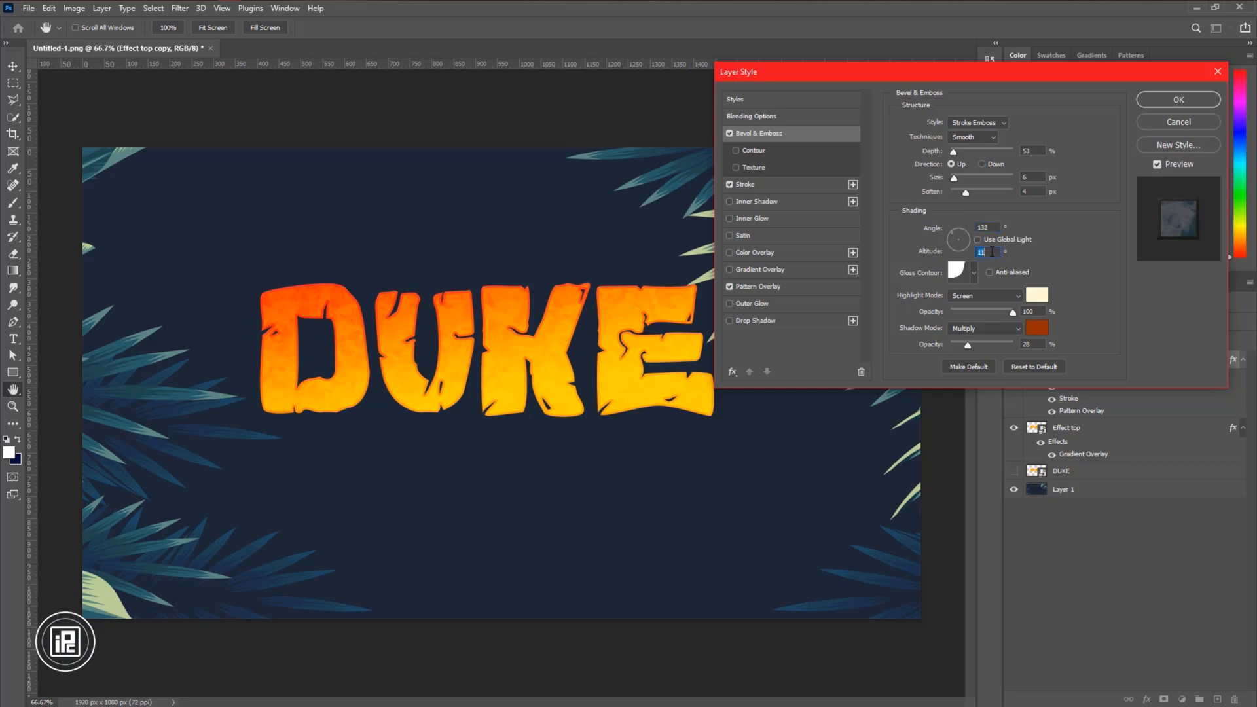
pyautogui.write('30')
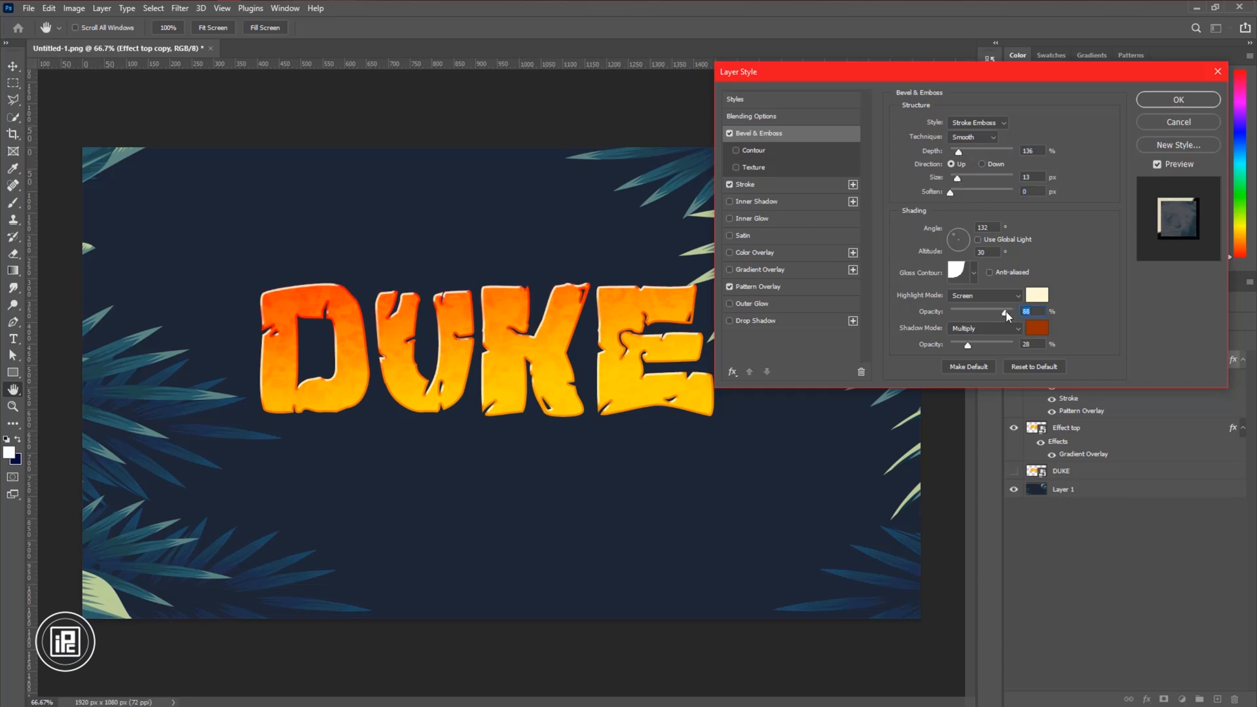
pyautogui.moveTo(966, 345); pyautogui.dragTo(978, 345)
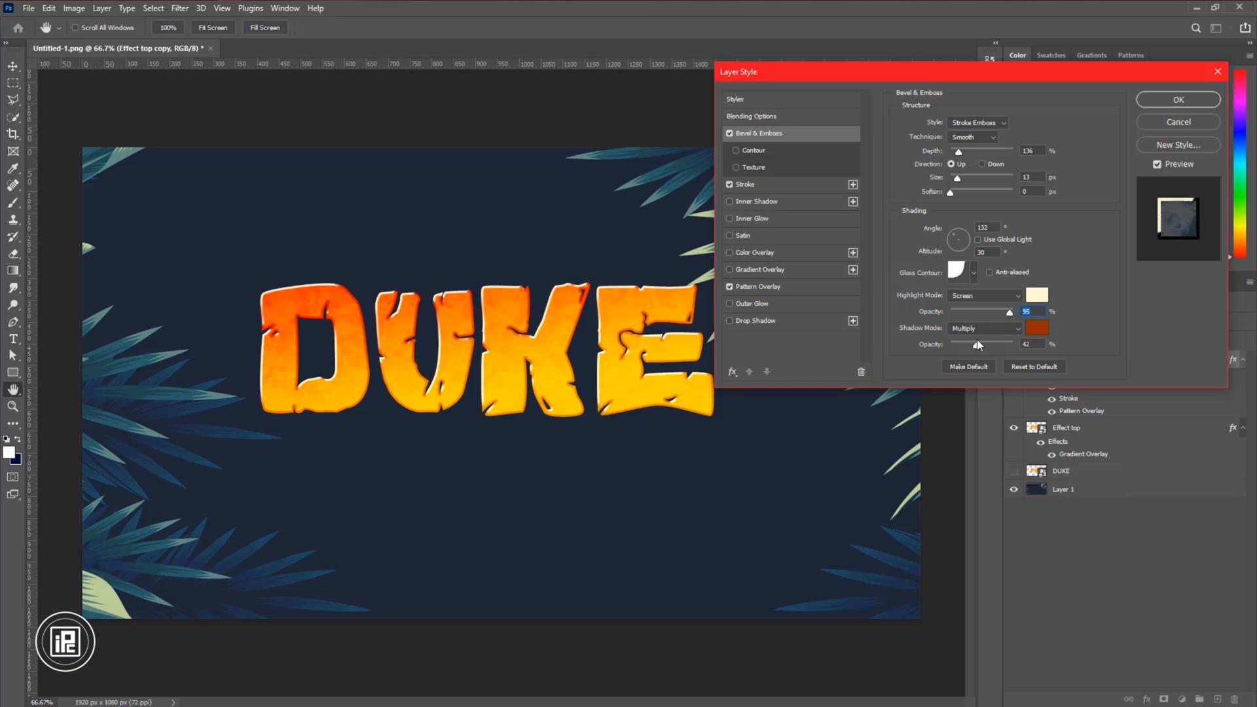
pyautogui.moveTo(952, 177); pyautogui.dragTo(964, 177)
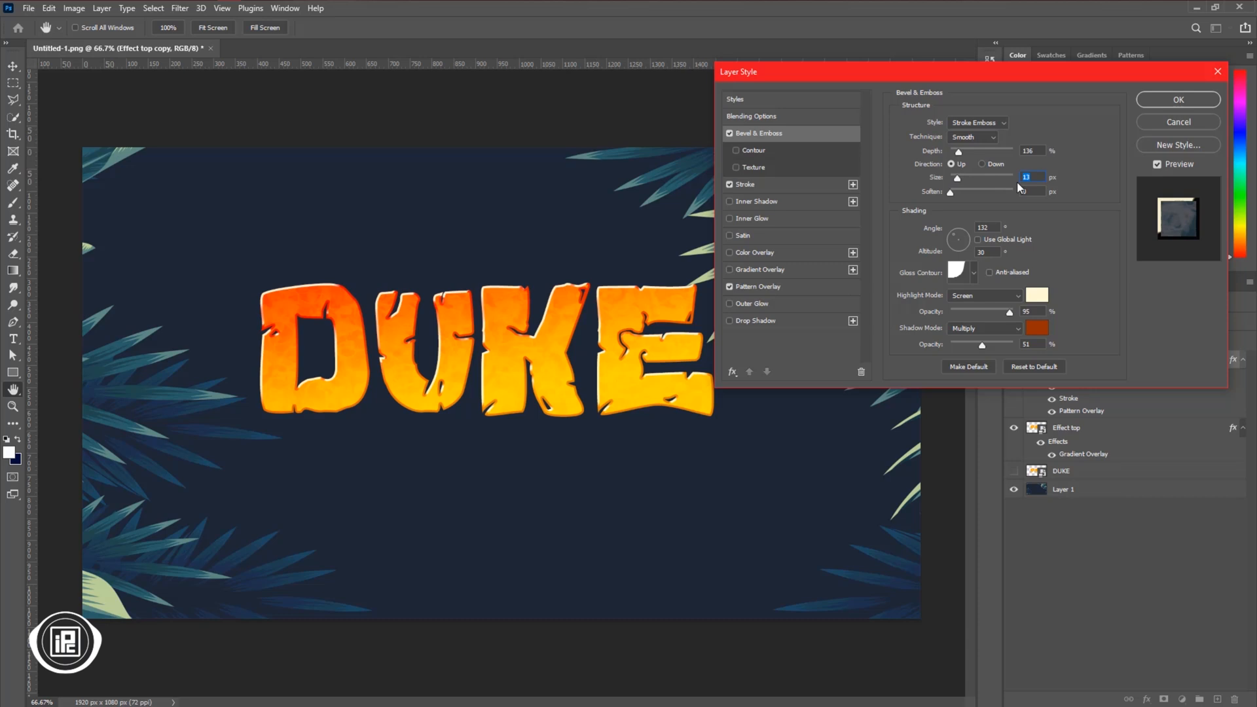
pyautogui.click(1177, 99)
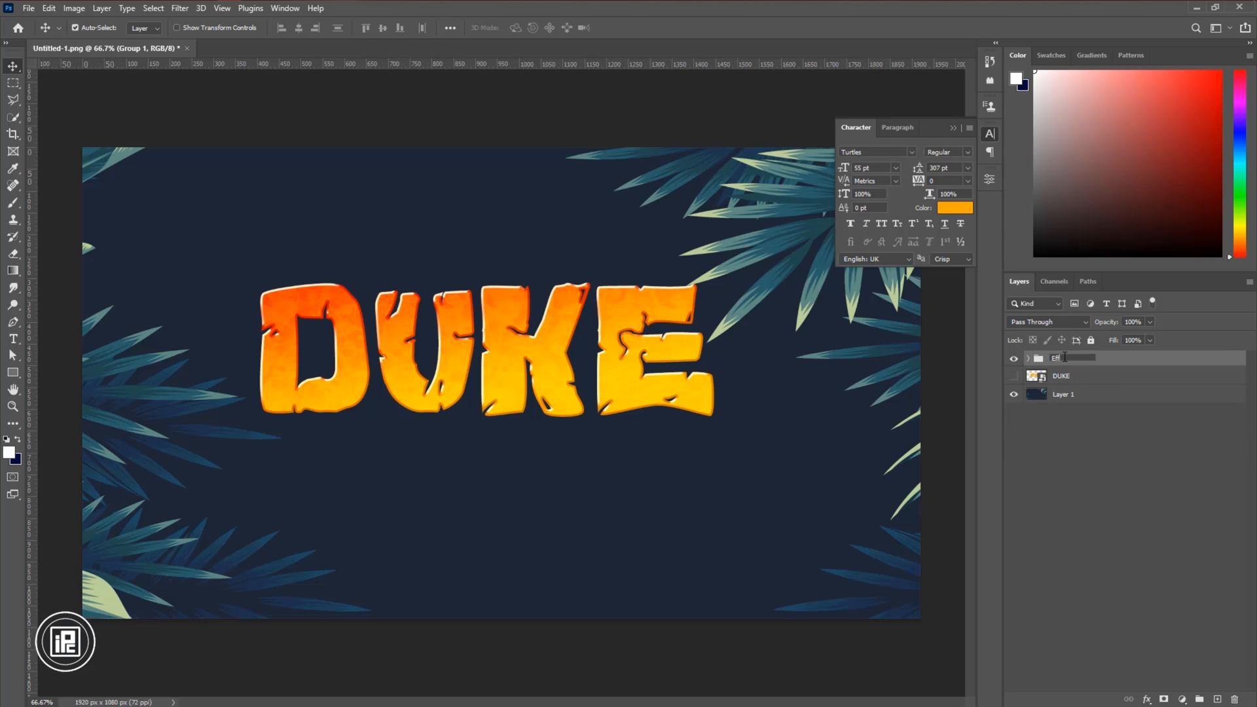
# Name the group 'Effect', hide it, and duplicate the DUKE smart object as Depth 1.
pyautogui.write('Effect')
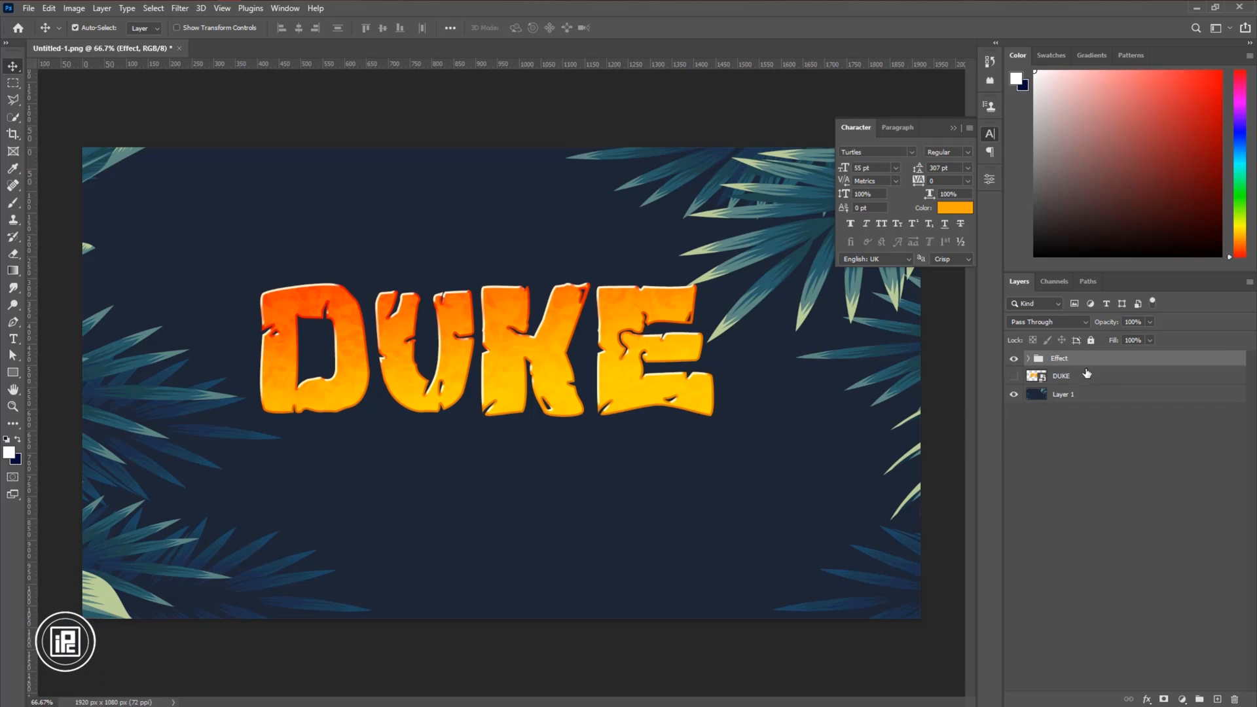
pyautogui.click(1014, 358)
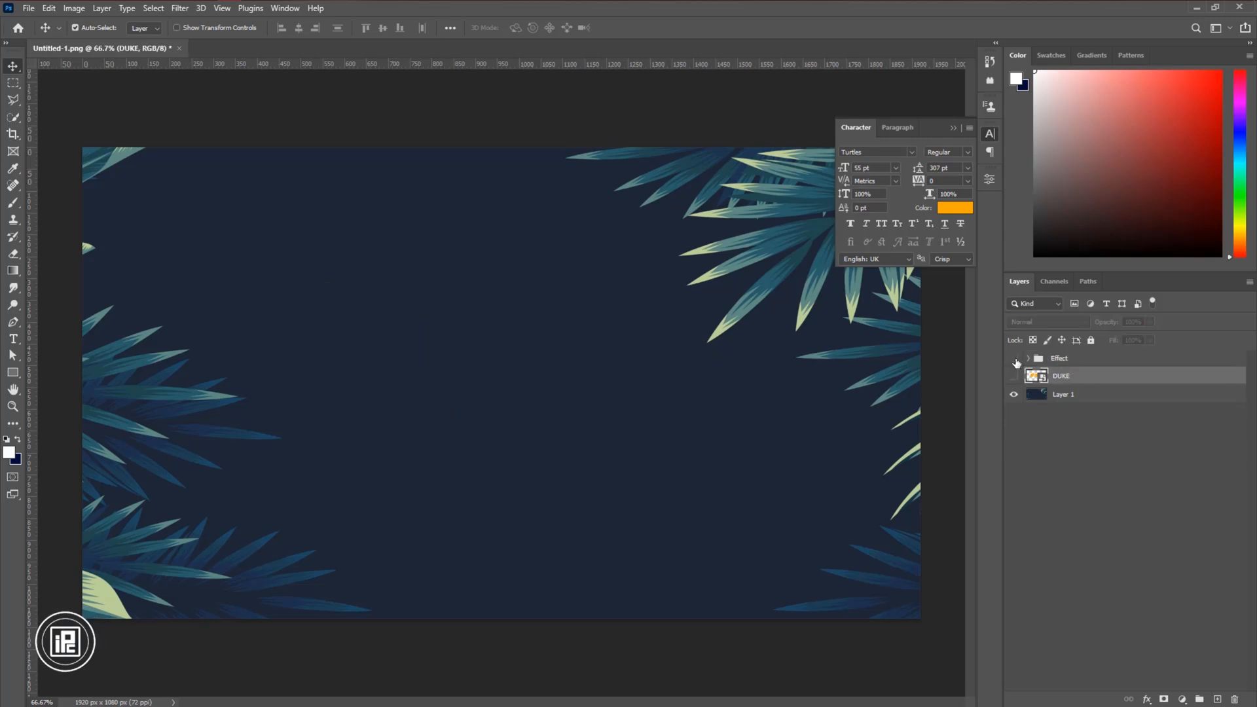
pyautogui.press('ctrl+cmd+j')
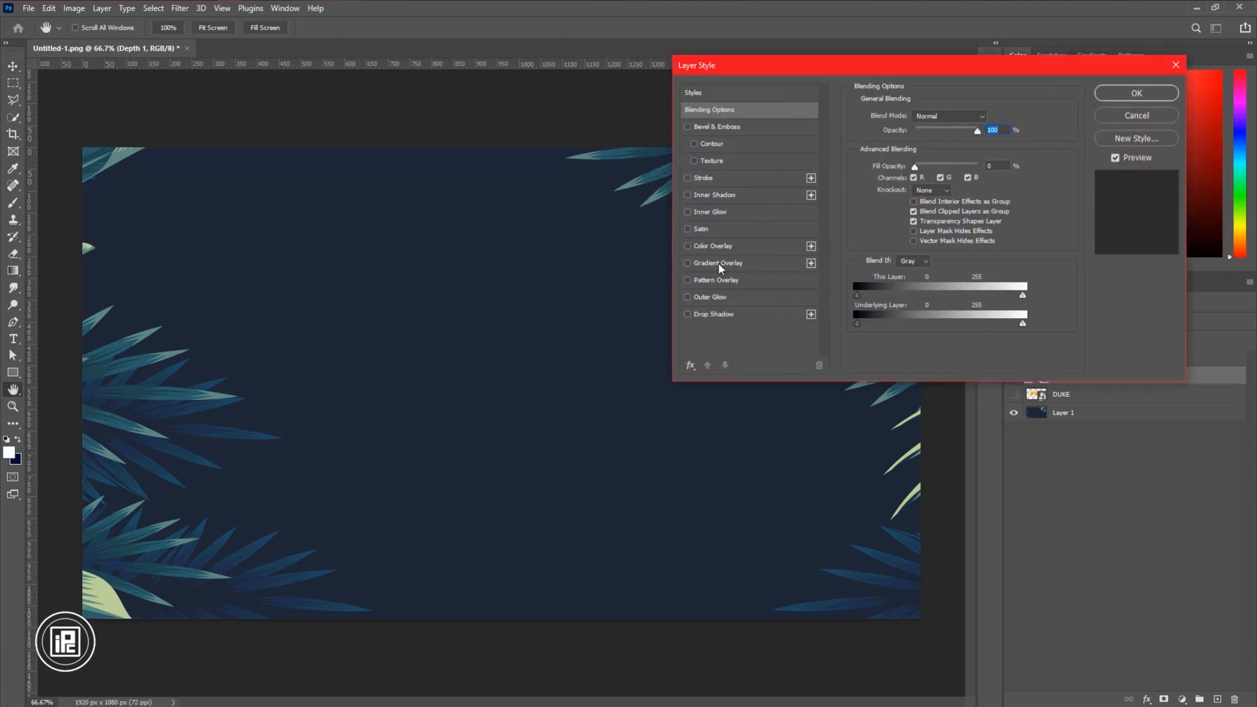
# Give Depth 1 a red-orange gradient overlay and a 10% black Overlay colour overlay.
pyautogui.click(717, 263)
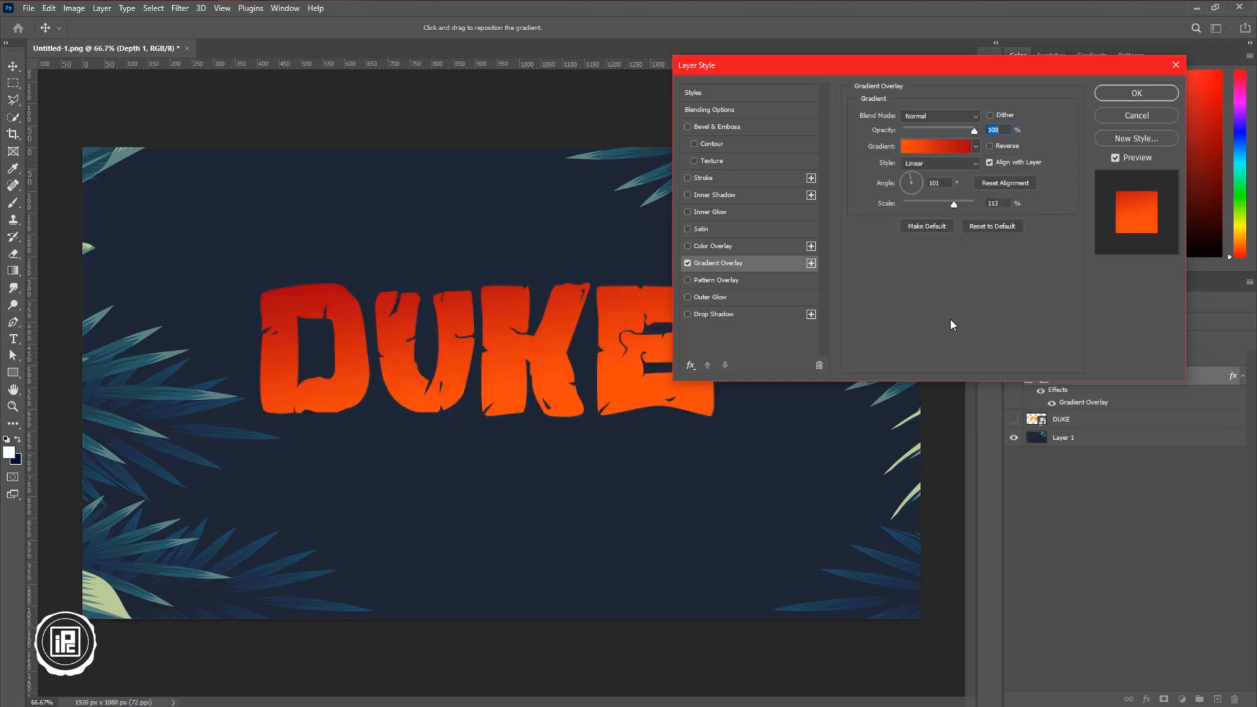
pyautogui.moveTo(872, 292)
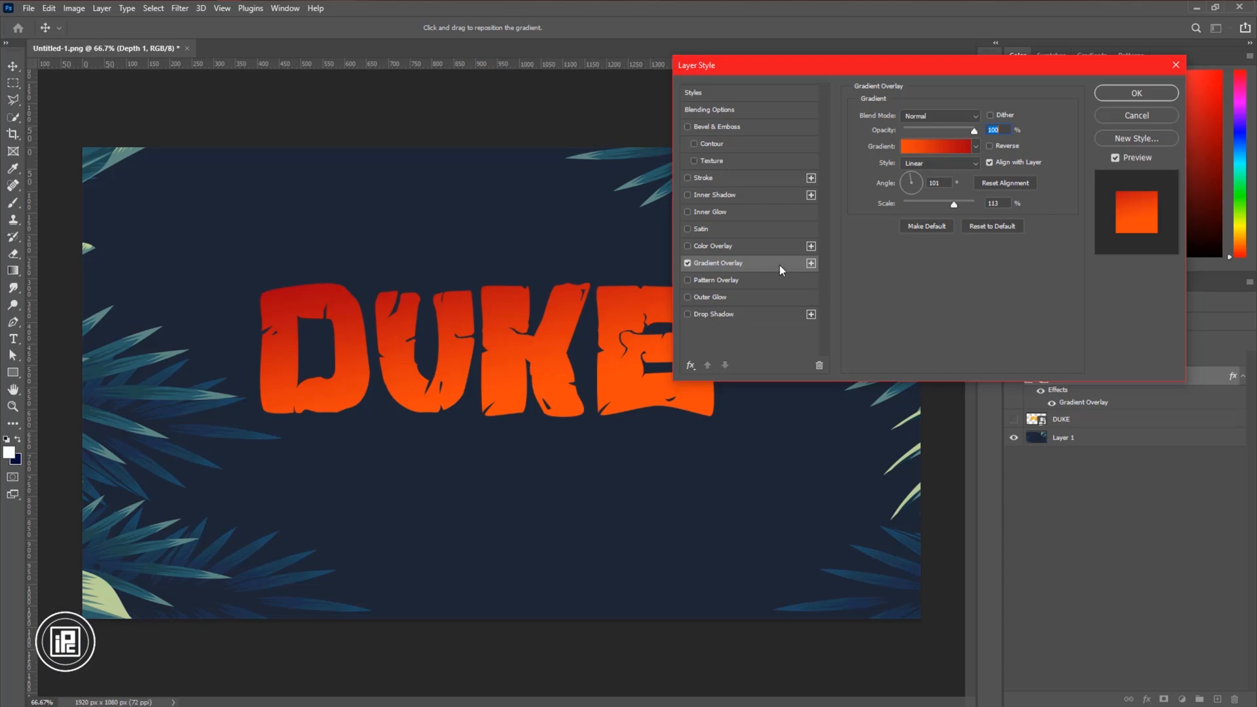
pyautogui.click(688, 246)
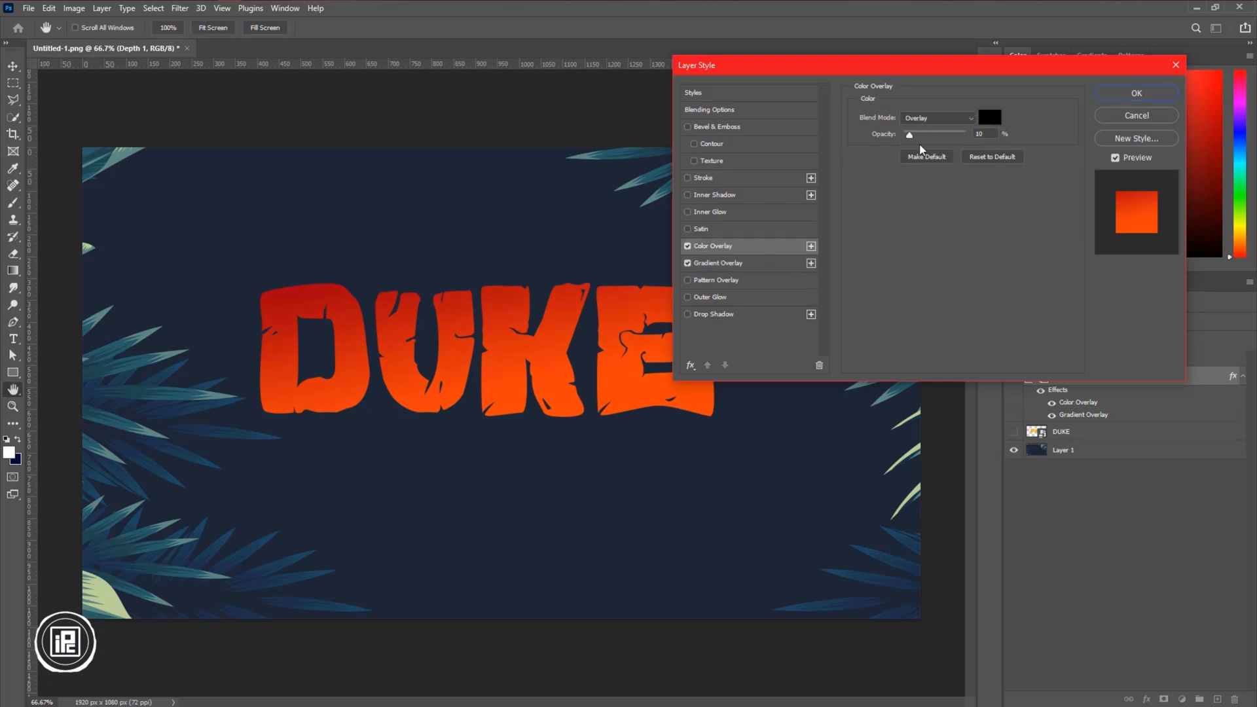
pyautogui.moveTo(634, 295)
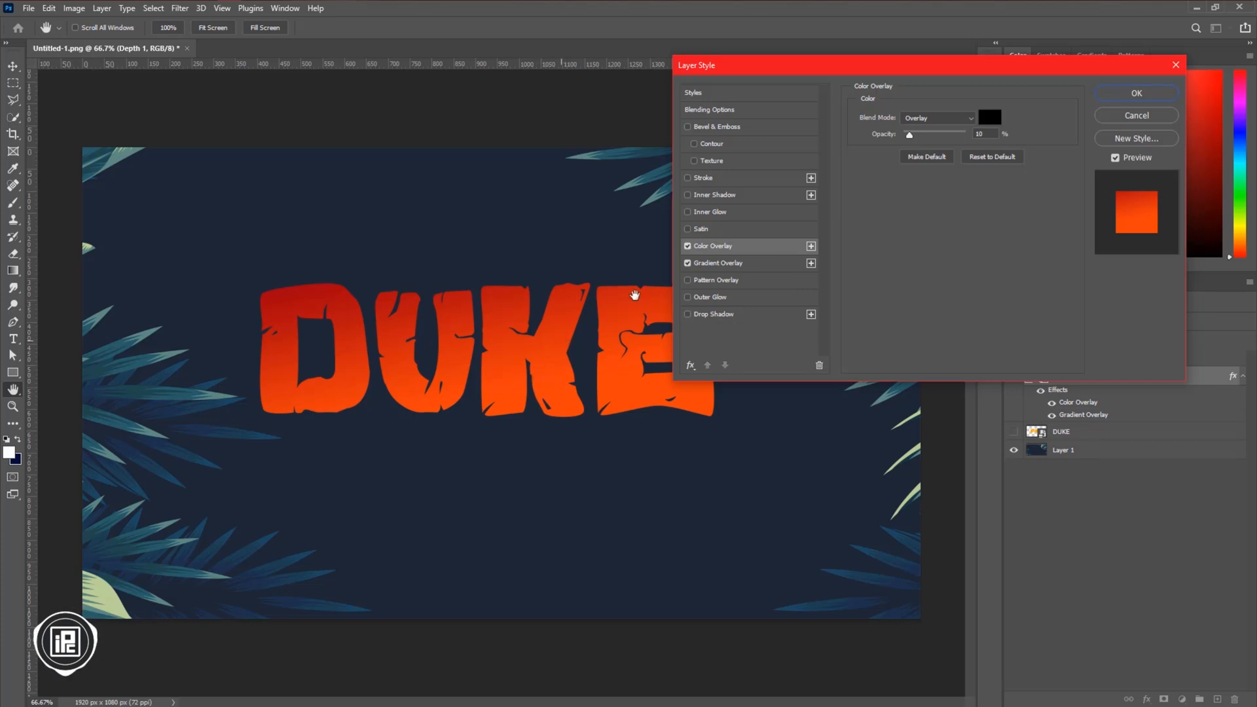
# Add an inner bevel to Depth 1 with adjusted light angle and Soft Light highlight.
pyautogui.click(714, 127)
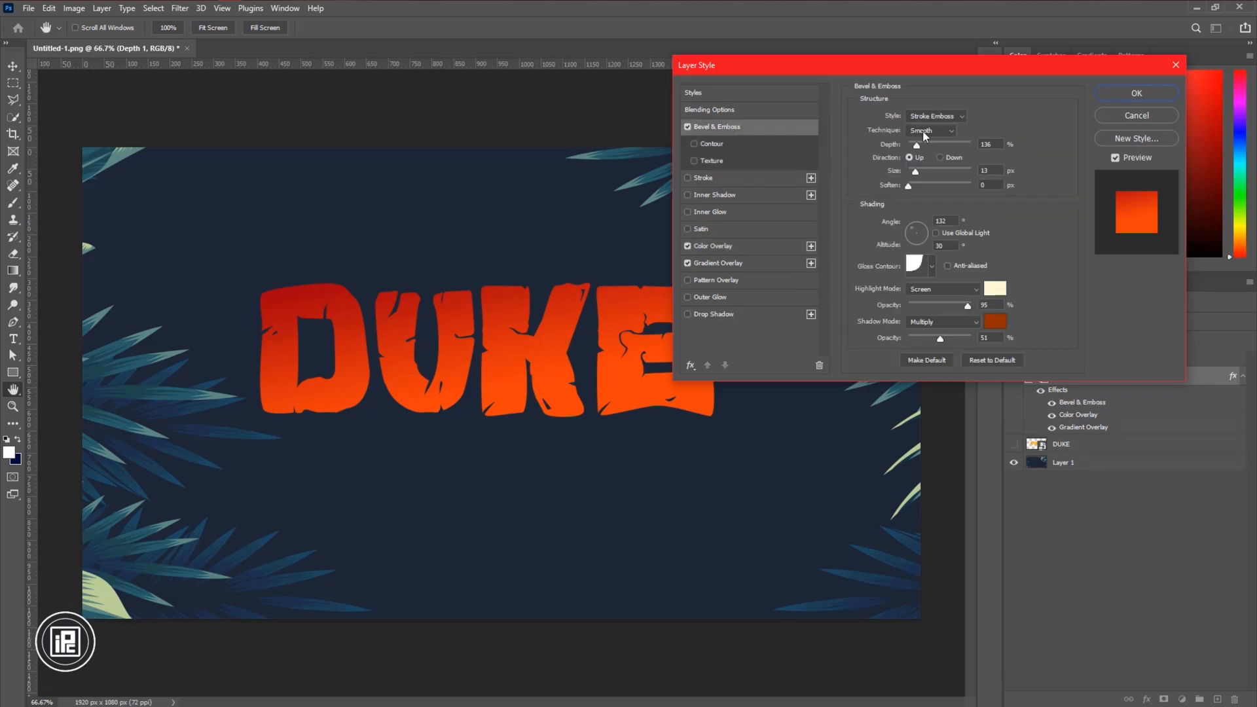
pyautogui.click(934, 115)
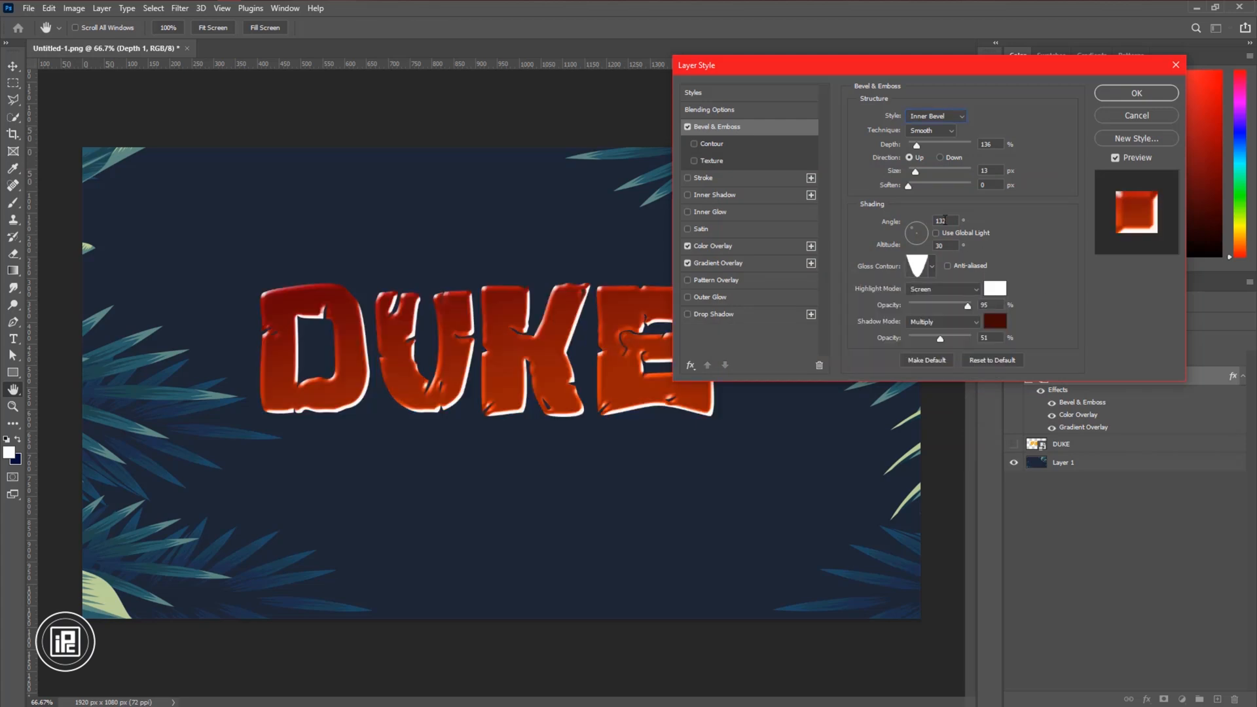
pyautogui.moveTo(917, 232); pyautogui.dragTo(912, 233)
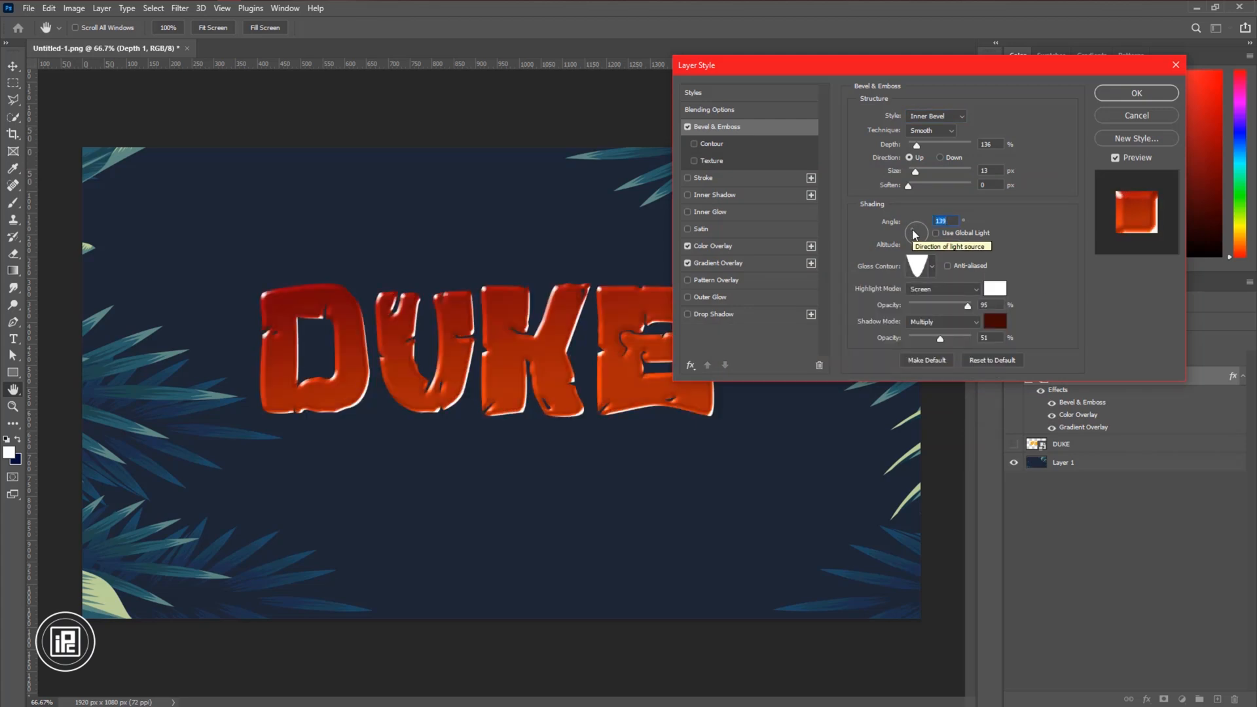
pyautogui.moveTo(914, 229); pyautogui.dragTo(910, 236)
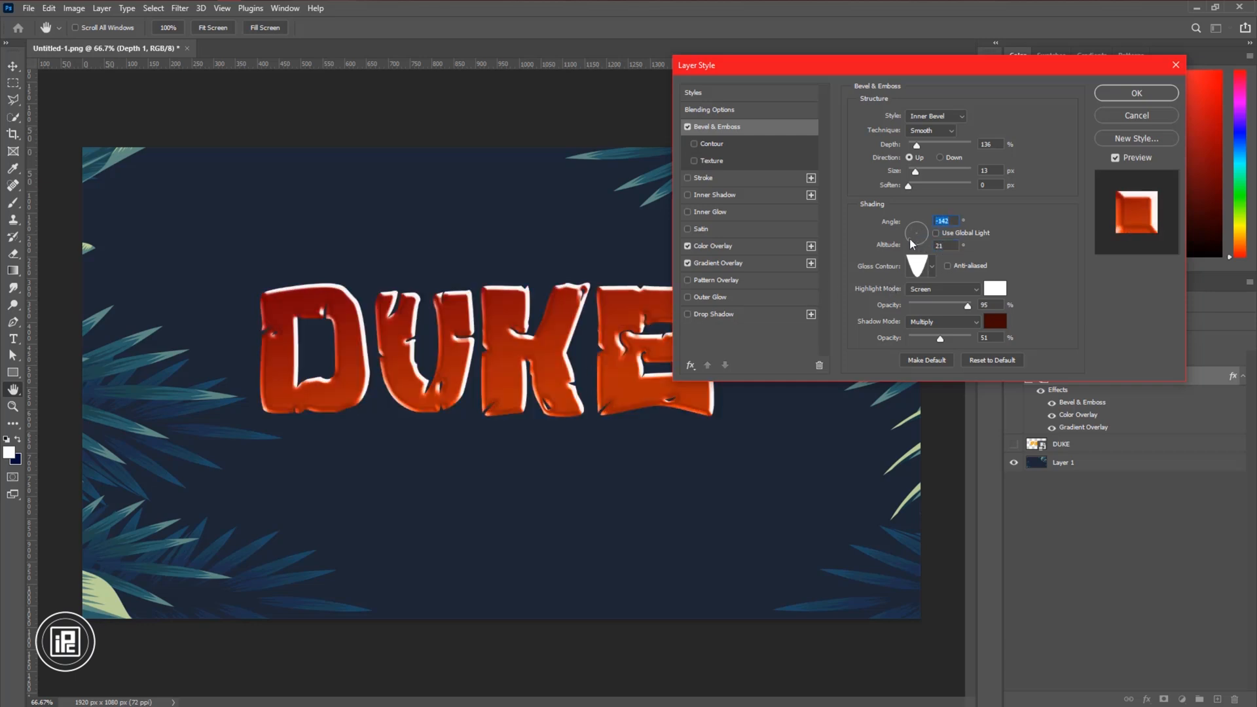
pyautogui.moveTo(916, 233); pyautogui.dragTo(918, 236)
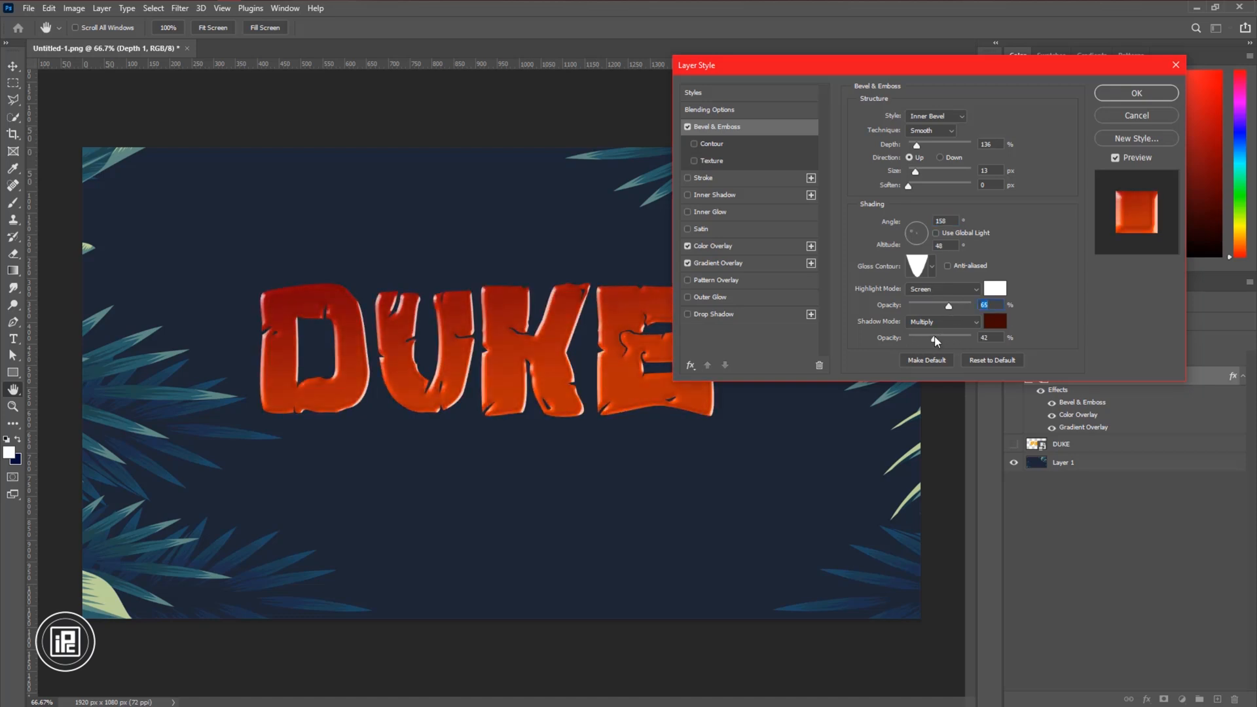
pyautogui.click(943, 288)
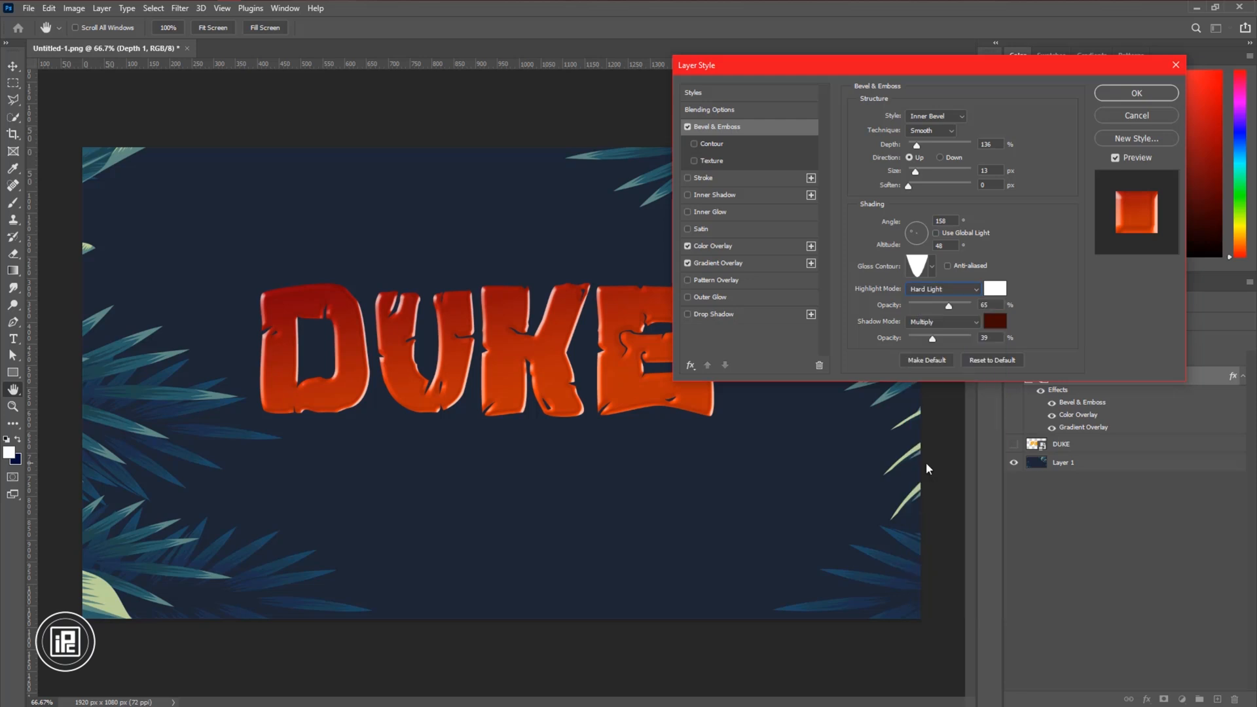
pyautogui.click(942, 288)
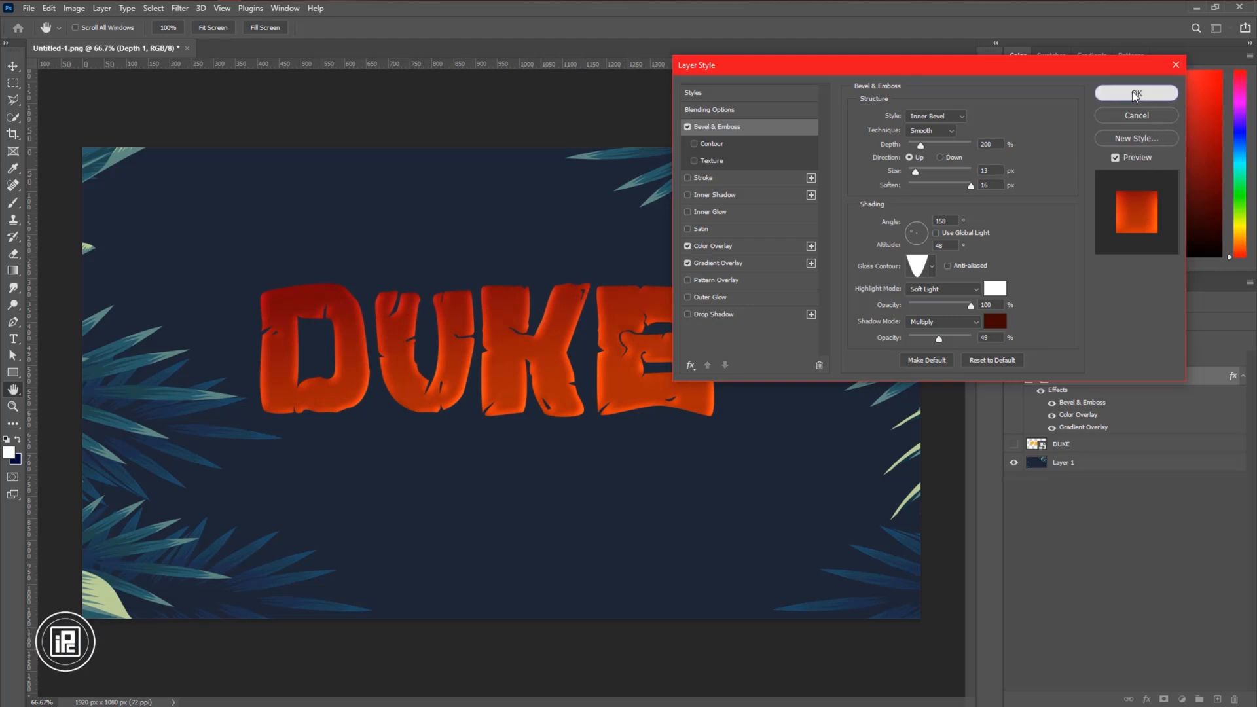
pyautogui.click(1135, 93)
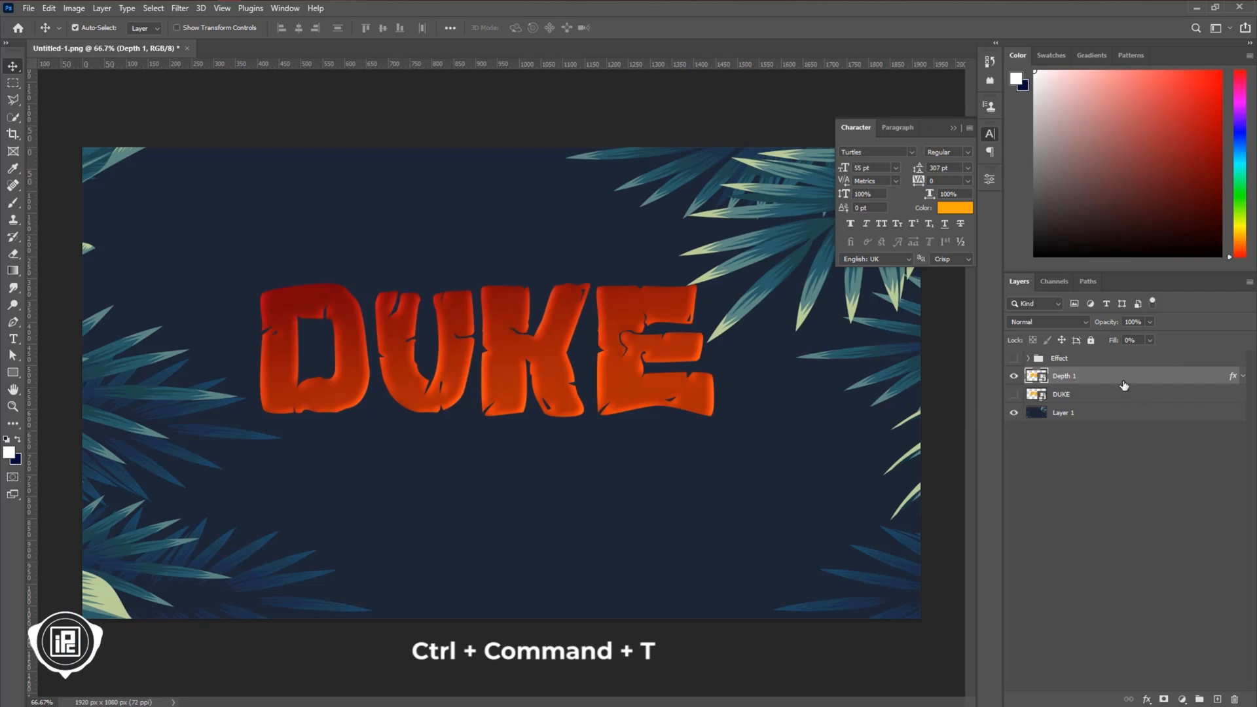
# Start Free Transform on Depth 1 to rotate DUKE diagonally upward.
pyautogui.press('ctrl+cmd+t')
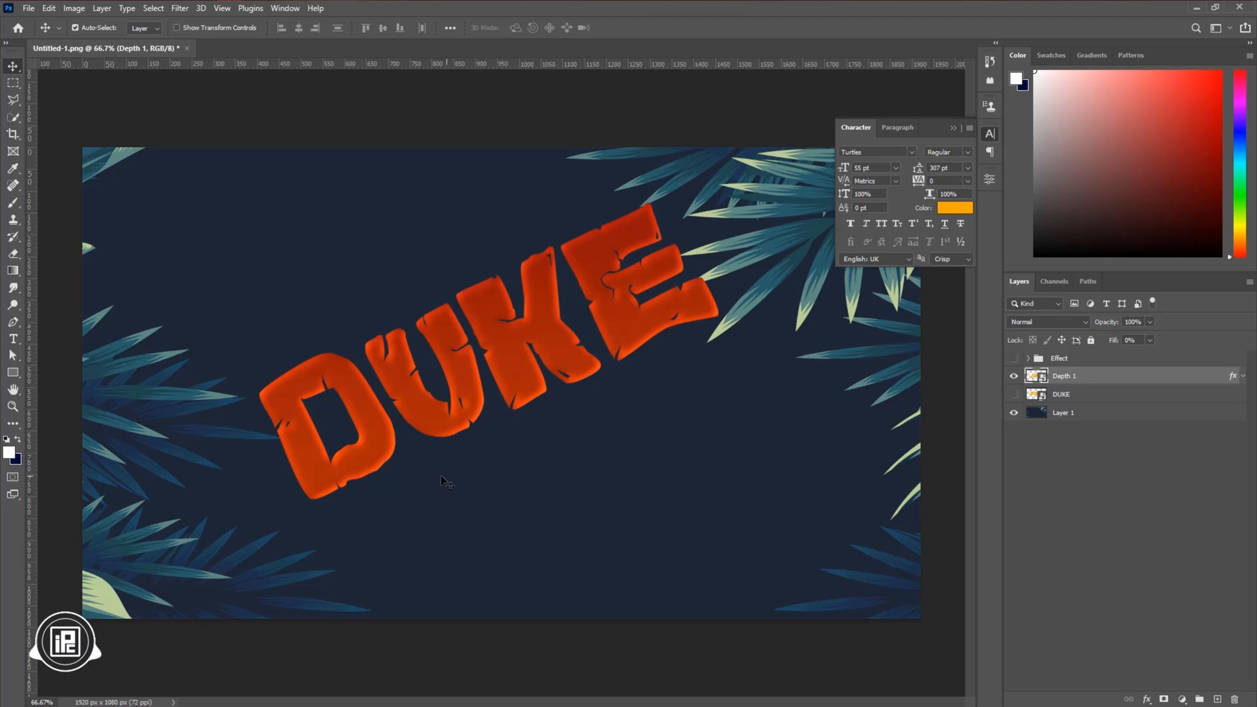
pyautogui.moveTo(451, 451)
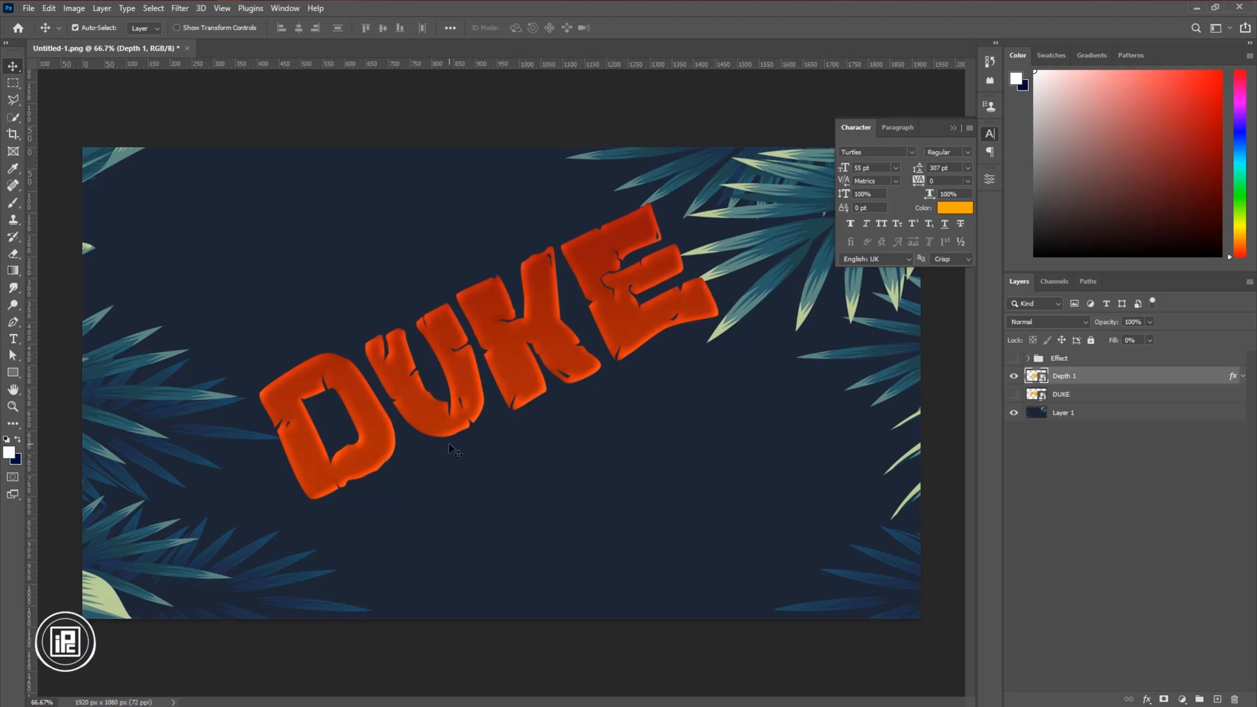
# Duplicate and nudge Depth 1 downward repeatedly with Alt+Down, stacking about 25 red copies.
pyautogui.press('alt+down')
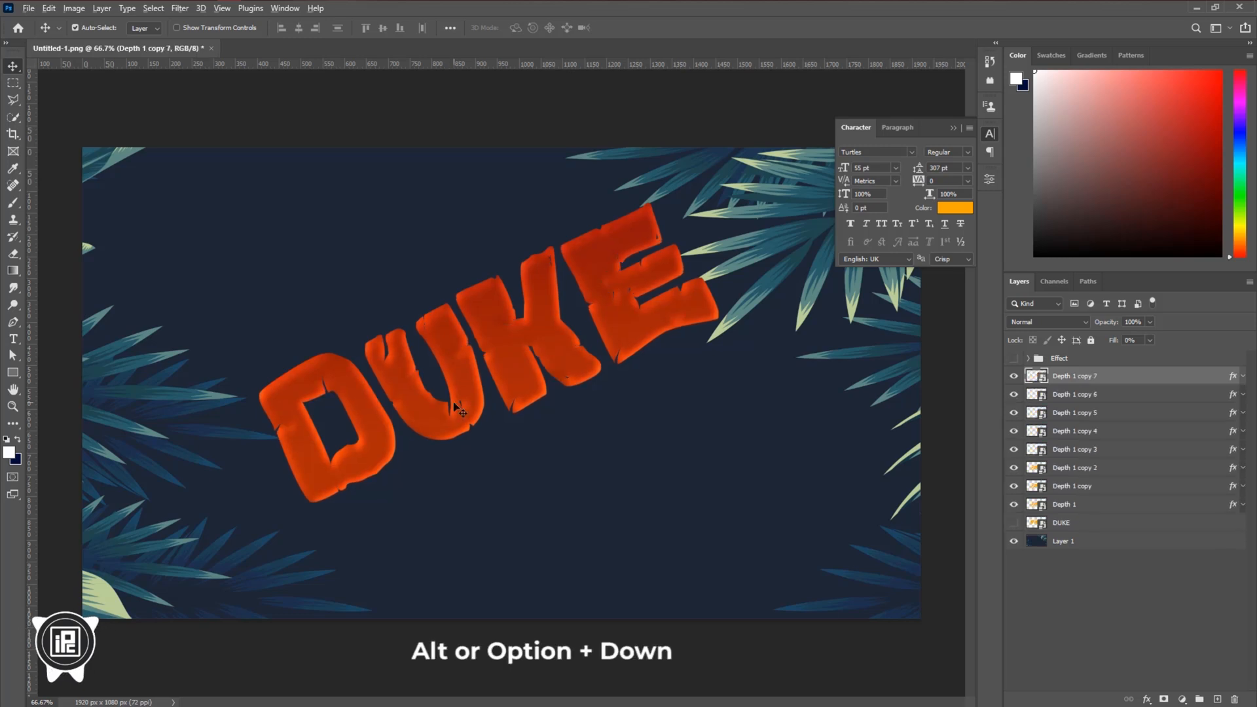
pyautogui.press('alt+Down')
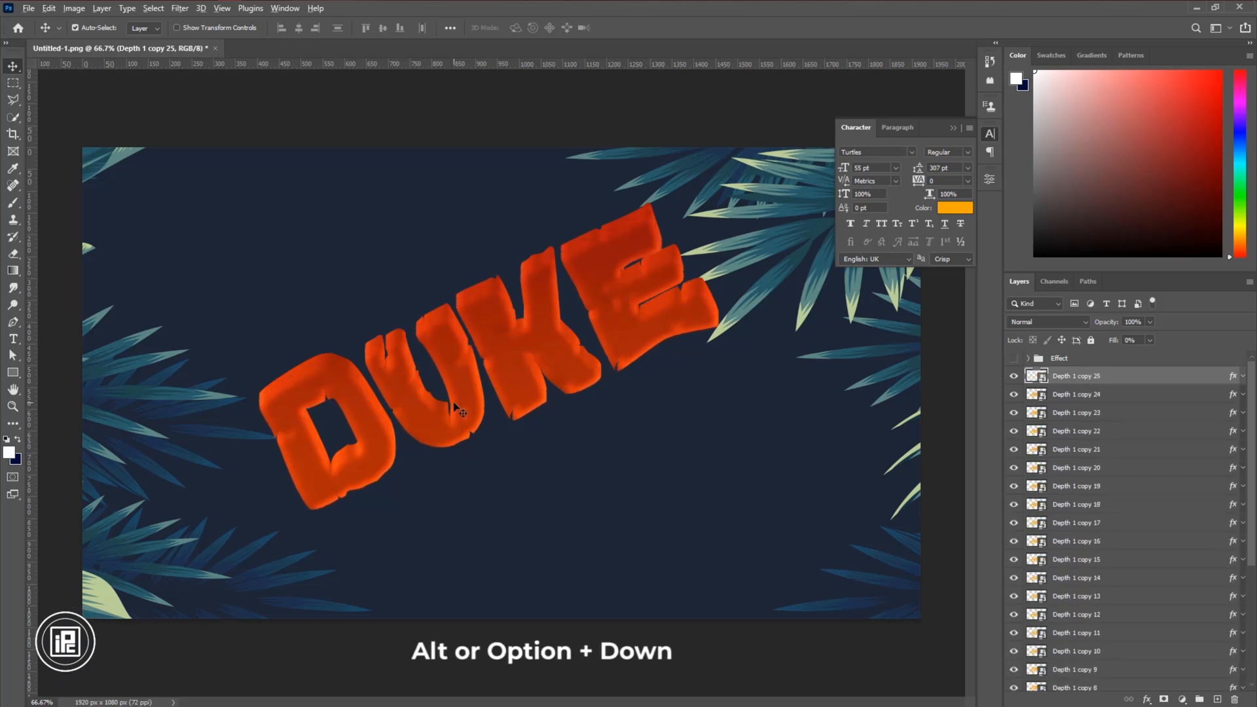
pyautogui.press('alt+Down')
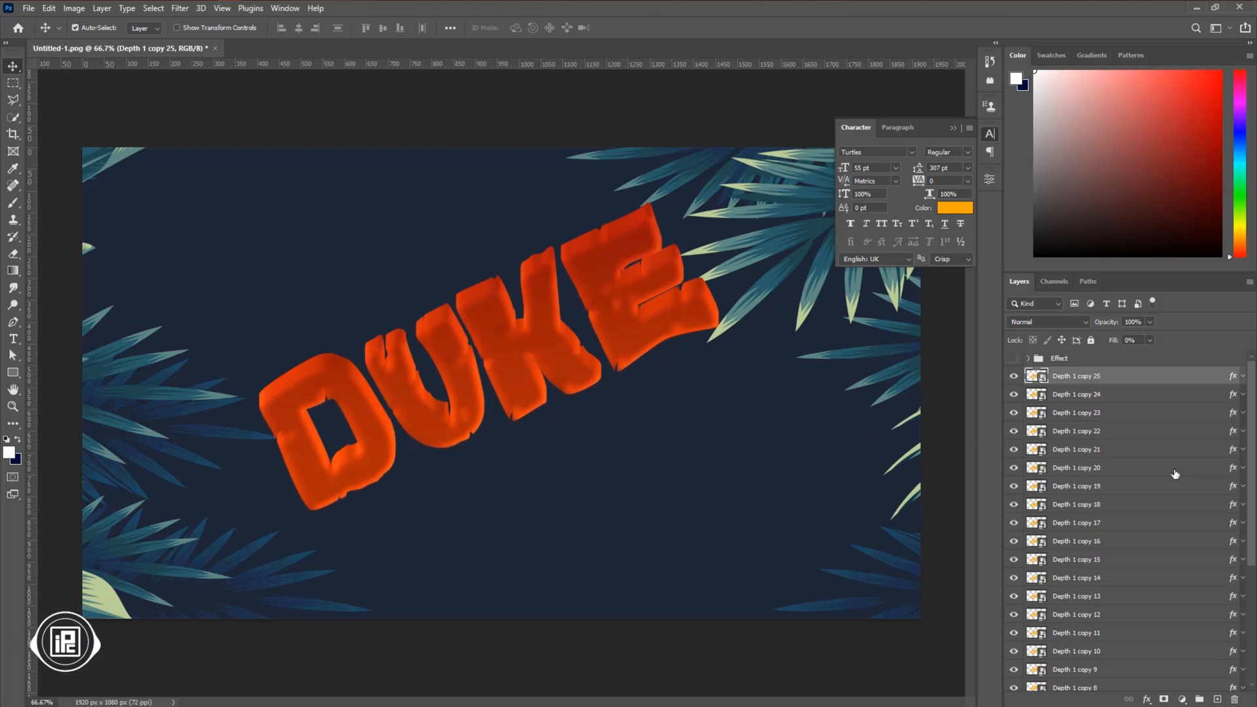
# Reverse the Depth 1 copies' stacking order and group them into Group 1.
pyautogui.scroll(-3)
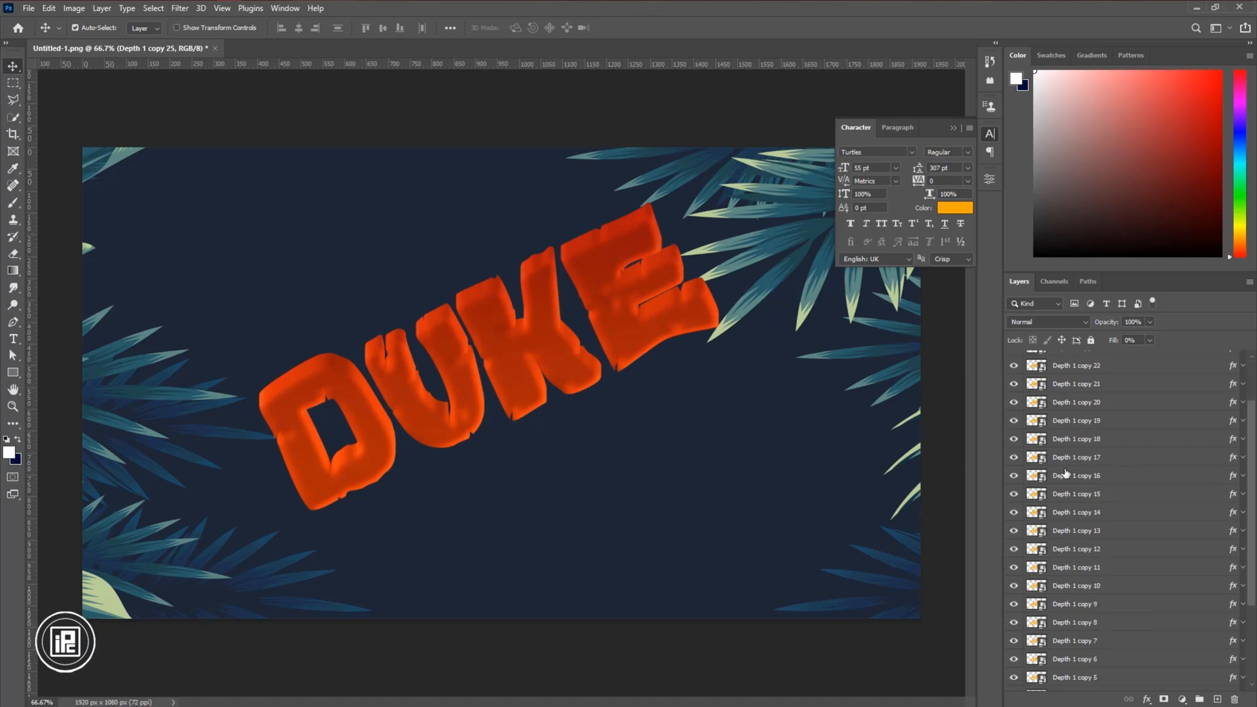
pyautogui.moveTo(381, 423)
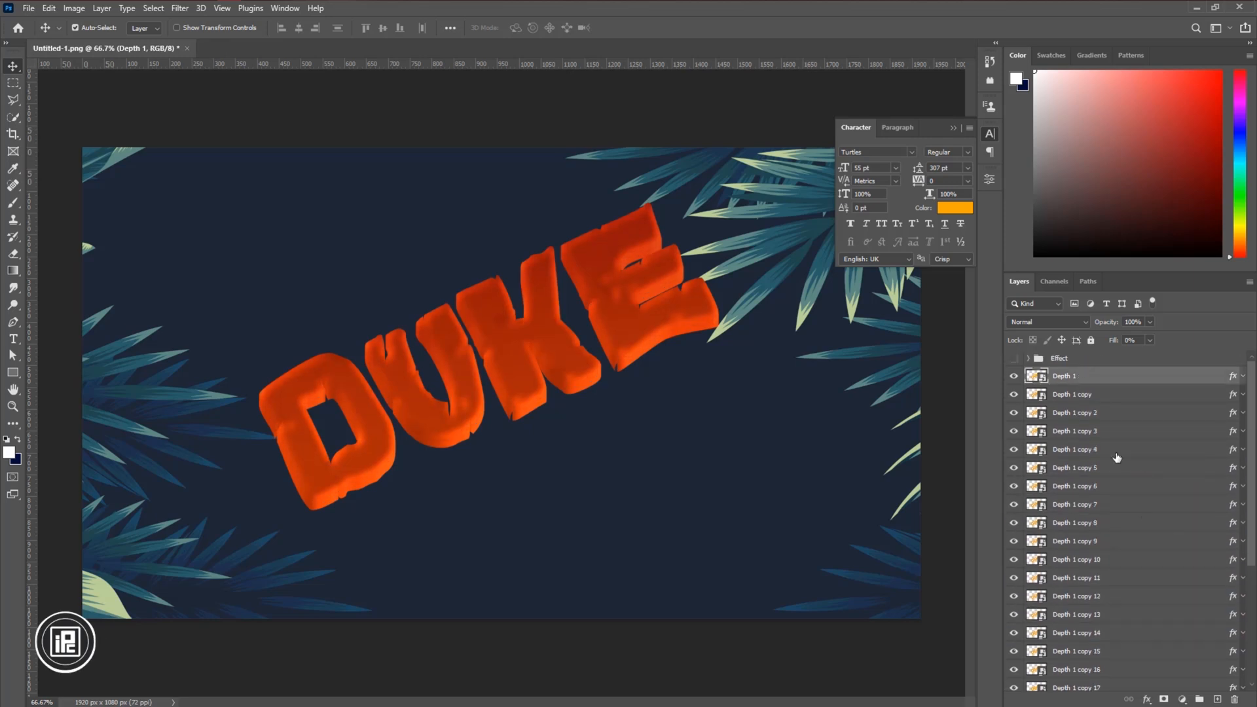
pyautogui.scroll(-3)
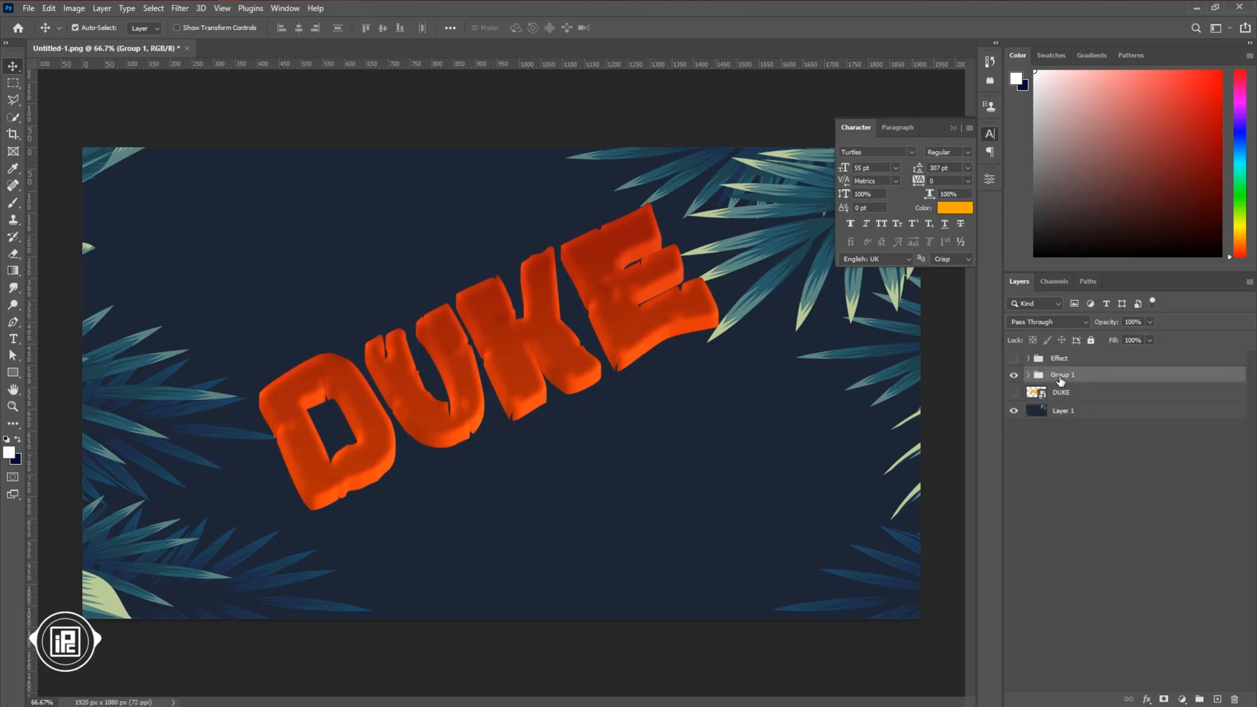
# Rename Group 1 to Depth, show Effect, and group both as 'Main Text effect'.
pyautogui.doubleClick(1061, 375)
pyautogui.write('Depth')
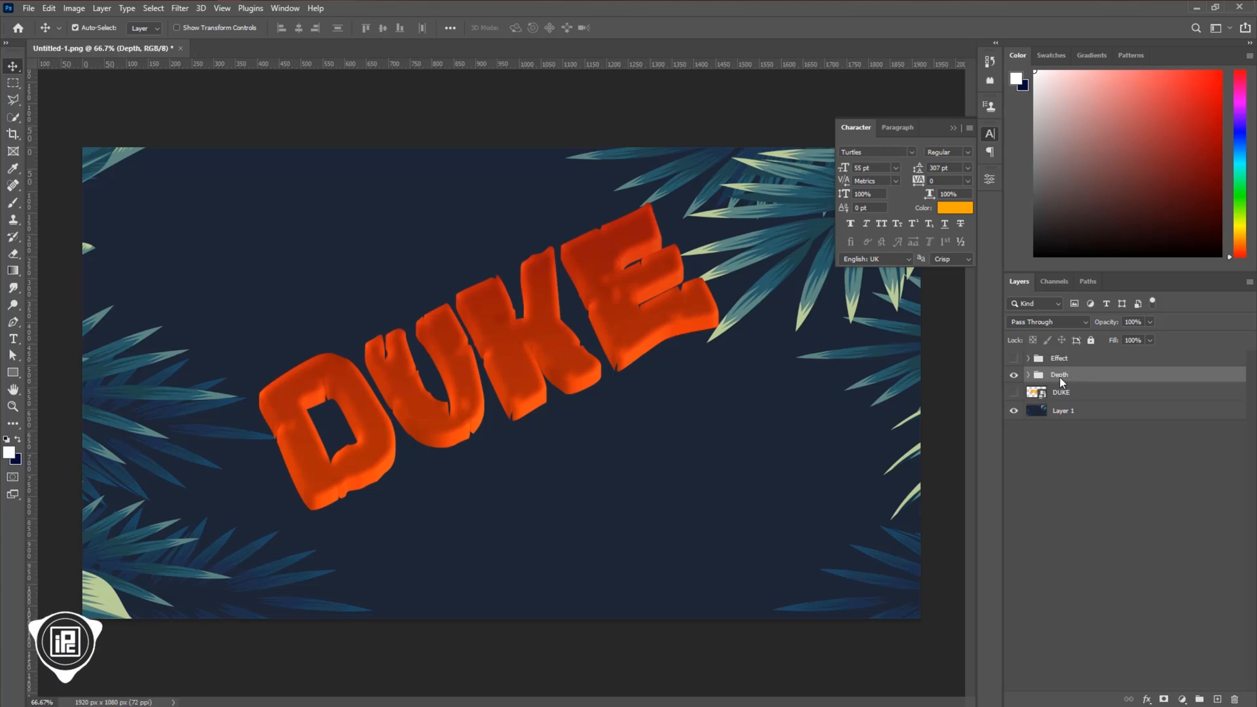
pyautogui.moveTo(1074, 378)
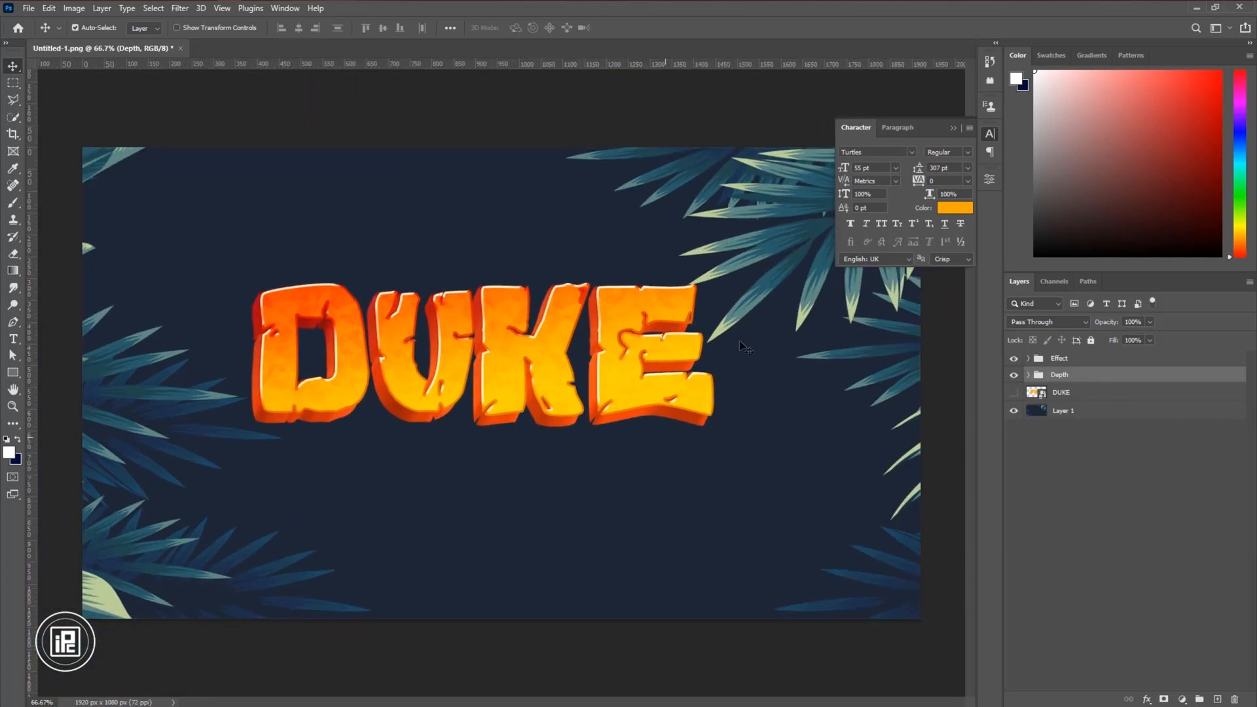
pyautogui.click(1058, 358)
pyautogui.write('Main Text effect')
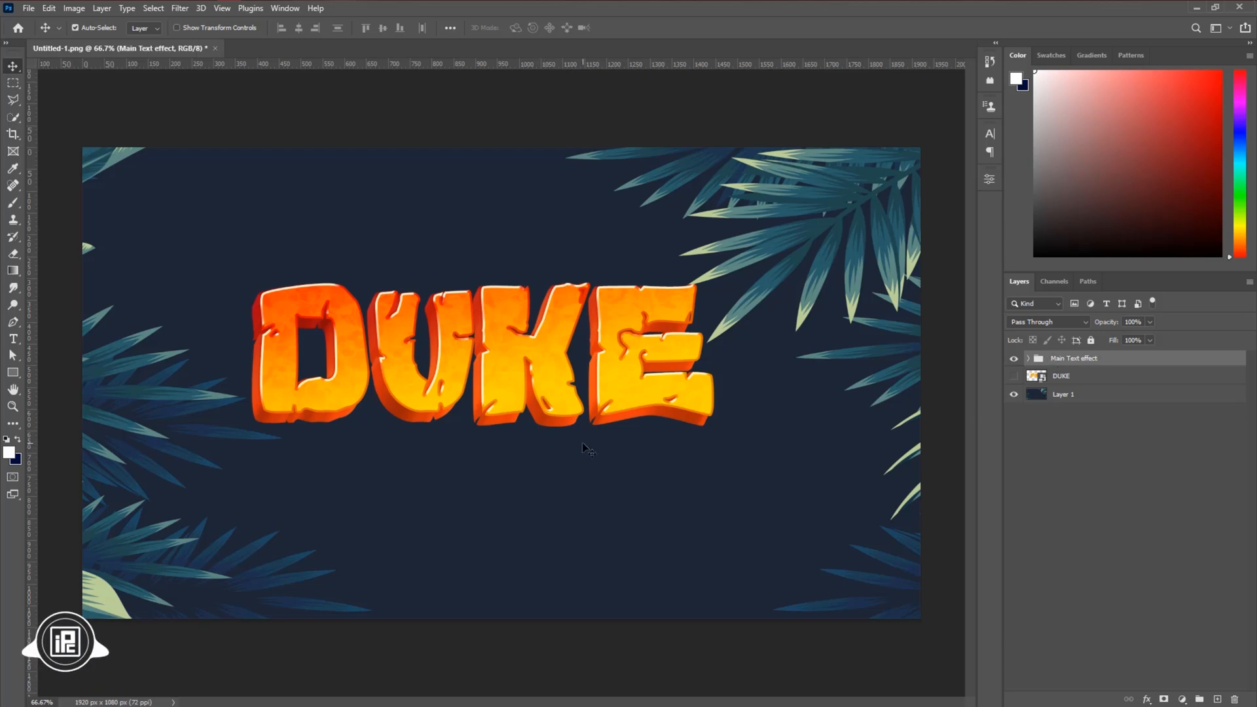
pyautogui.moveTo(575, 440)
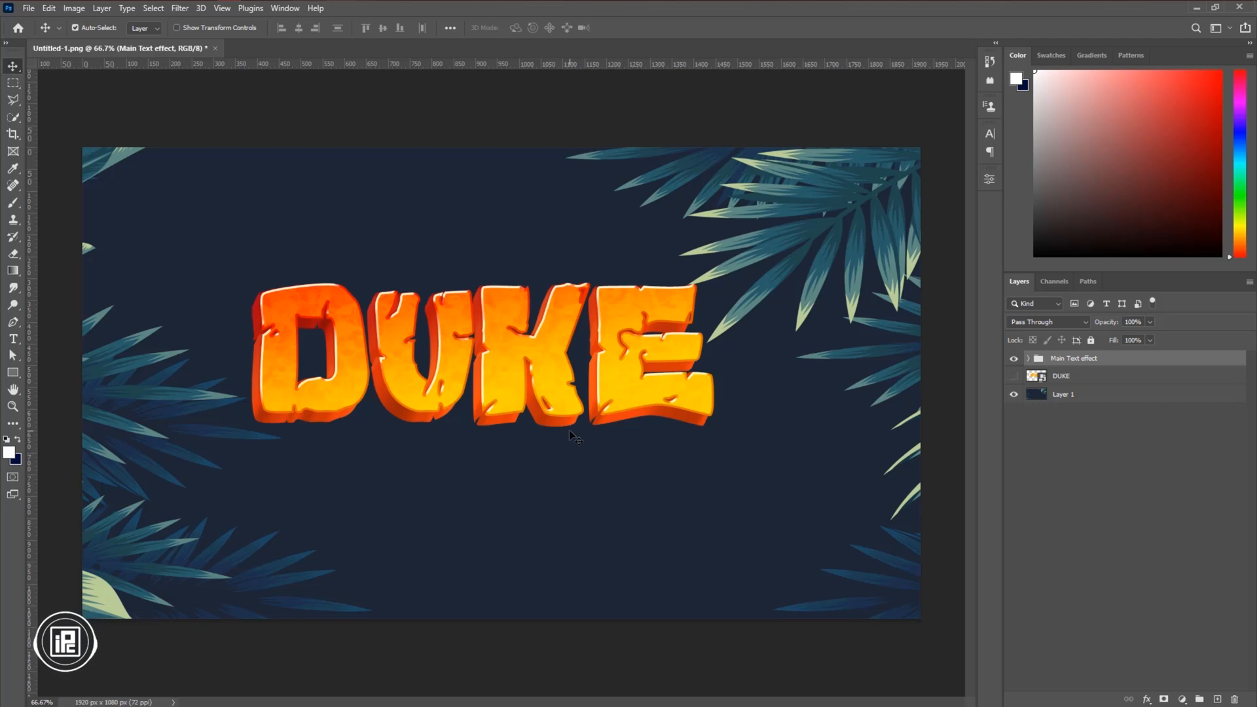
# Open the DUKE smart object layer's contents as DUKE.psb.
pyautogui.click(1062, 375)
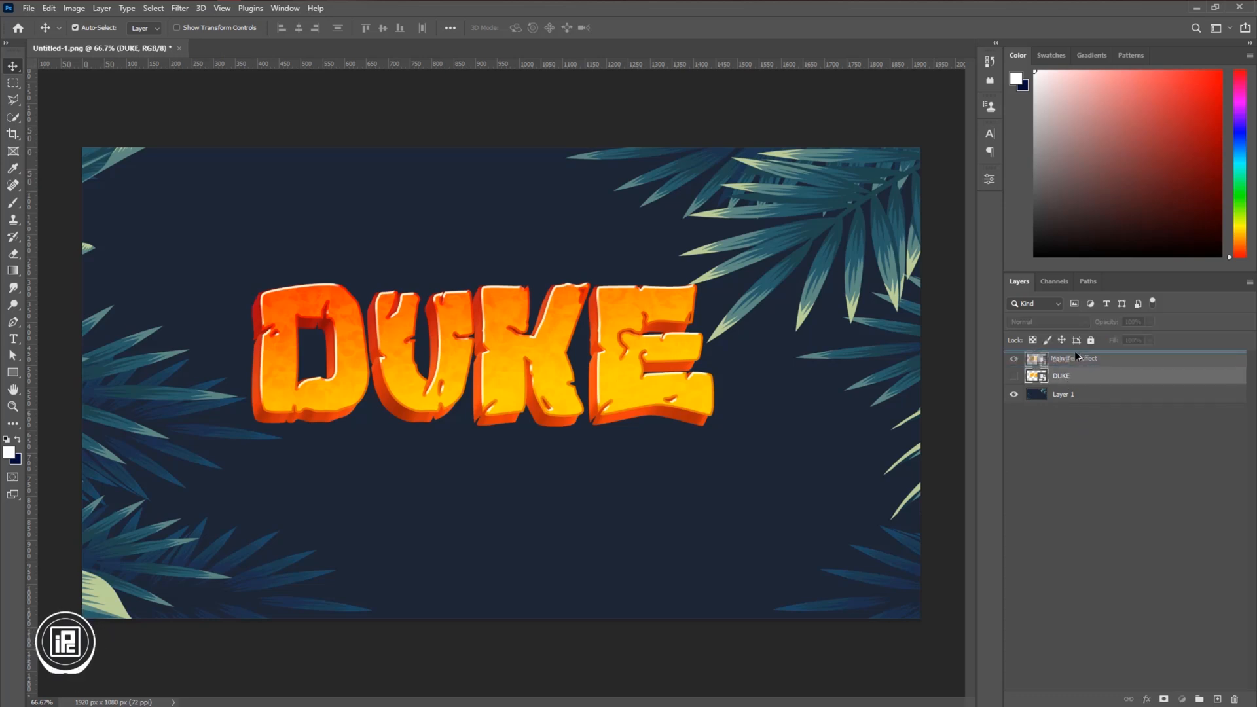
pyautogui.doubleClick(1035, 375)
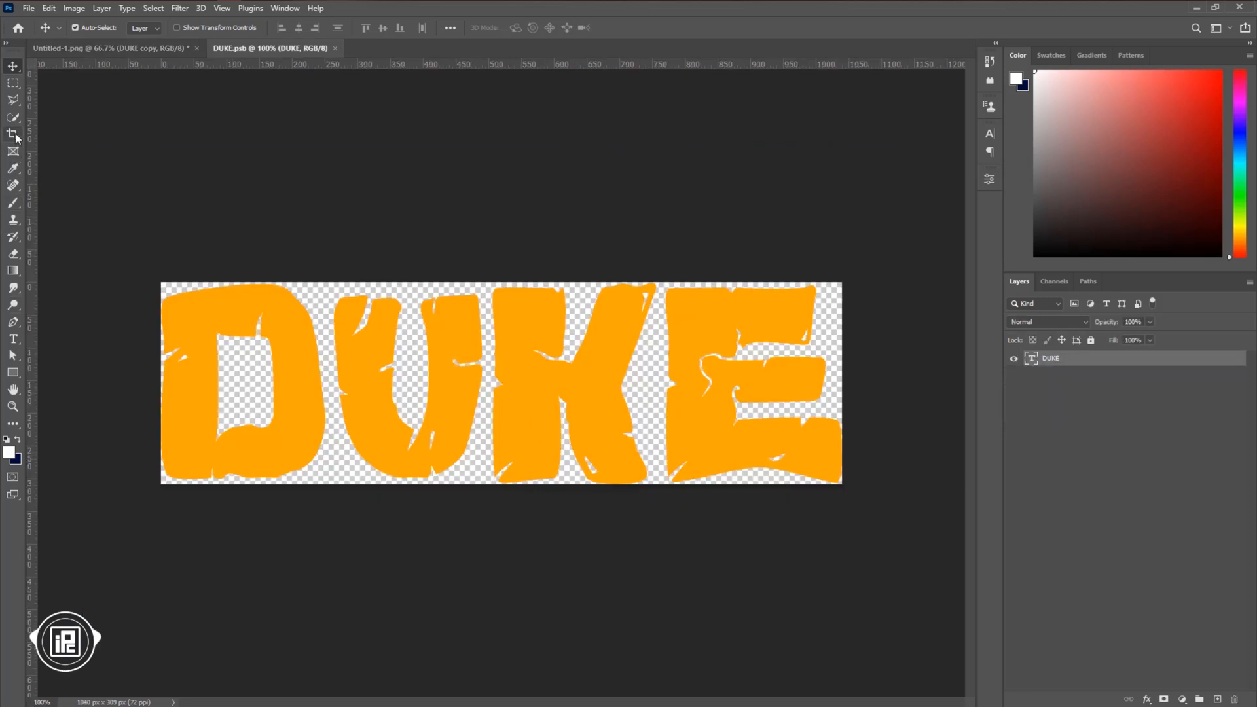
# Retype DUKE as SOFIK in DUKE.psb, save, and return to Untitled-1.
pyautogui.click(13, 135)
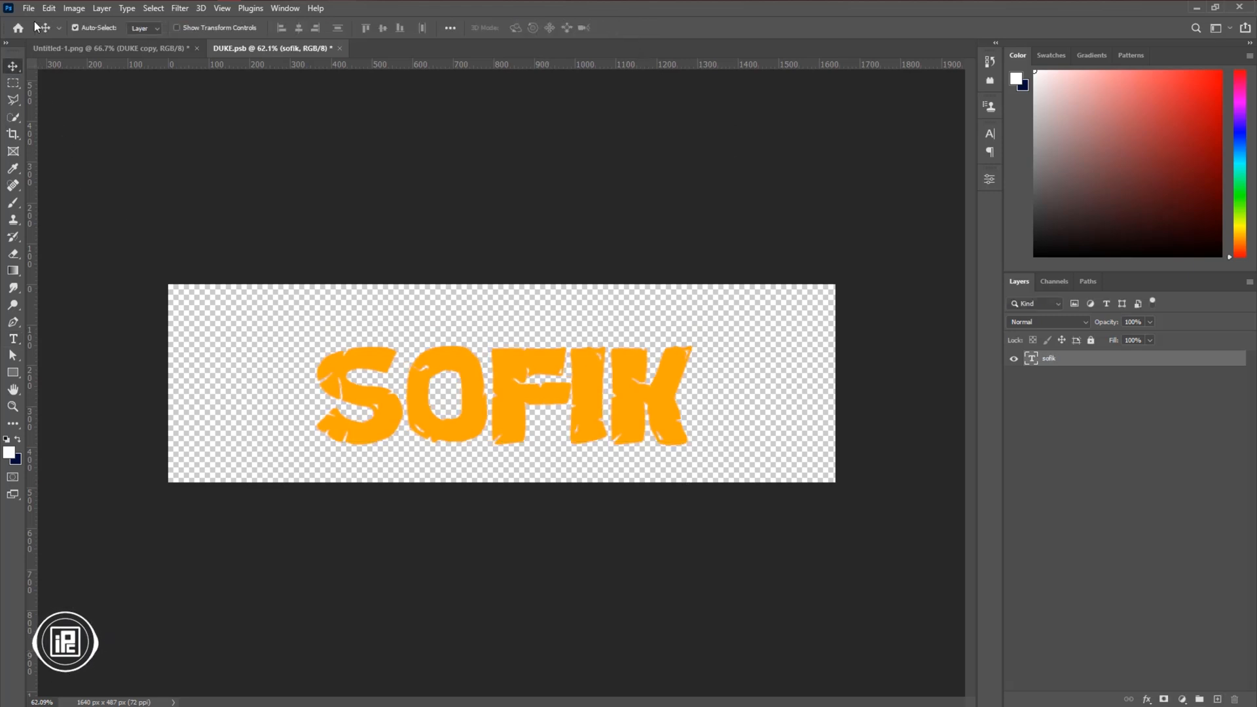
pyautogui.click(28, 8)
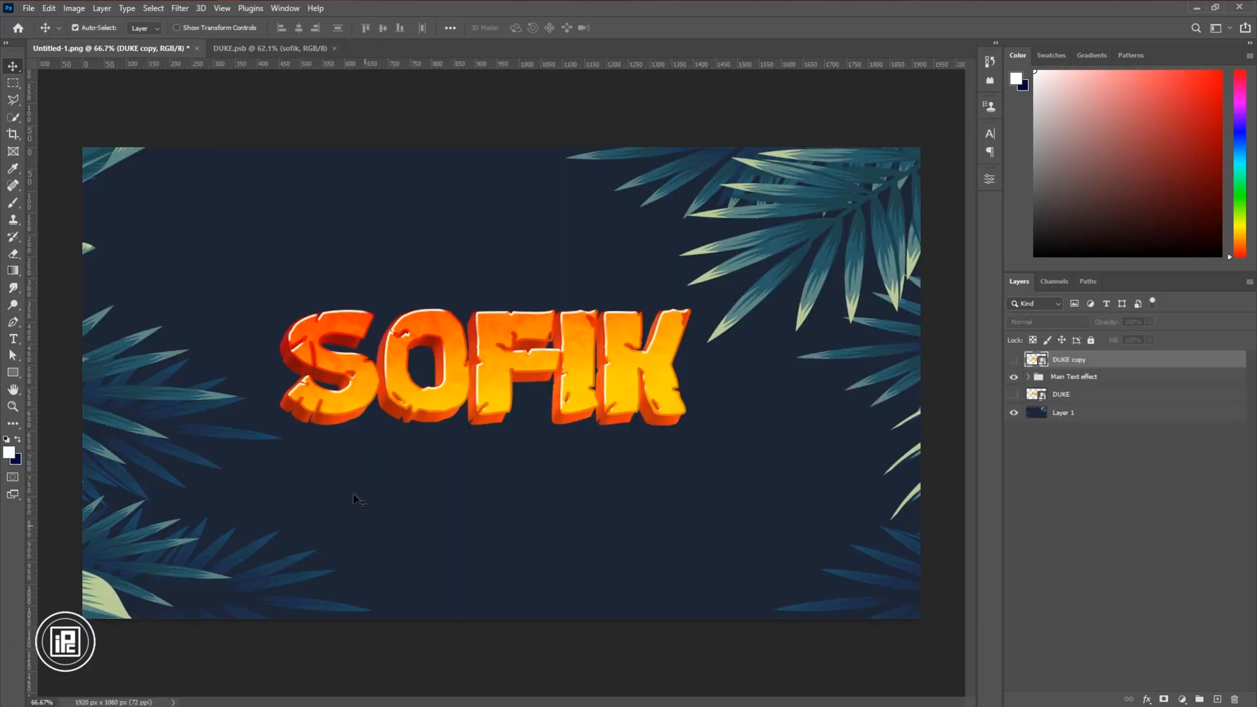
pyautogui.moveTo(578, 505)
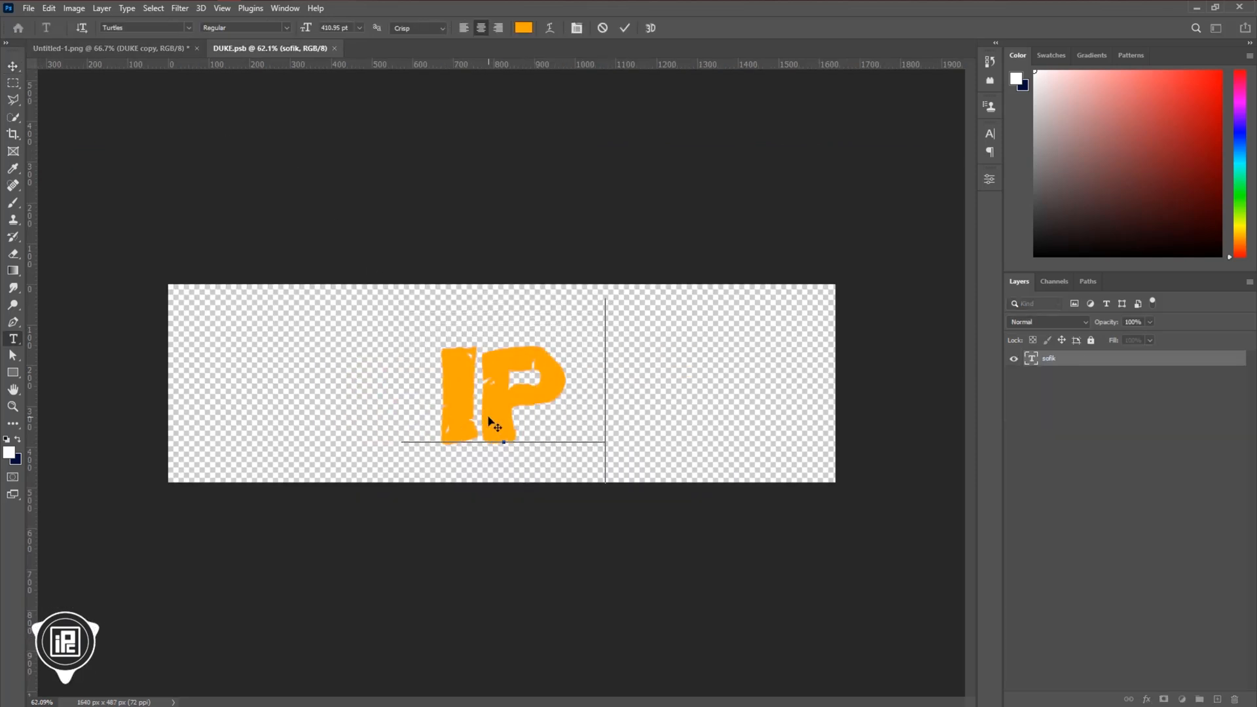
# Retype the smart object text as IPC, commit and save, then return to Untitled-1.
pyautogui.click(624, 28)
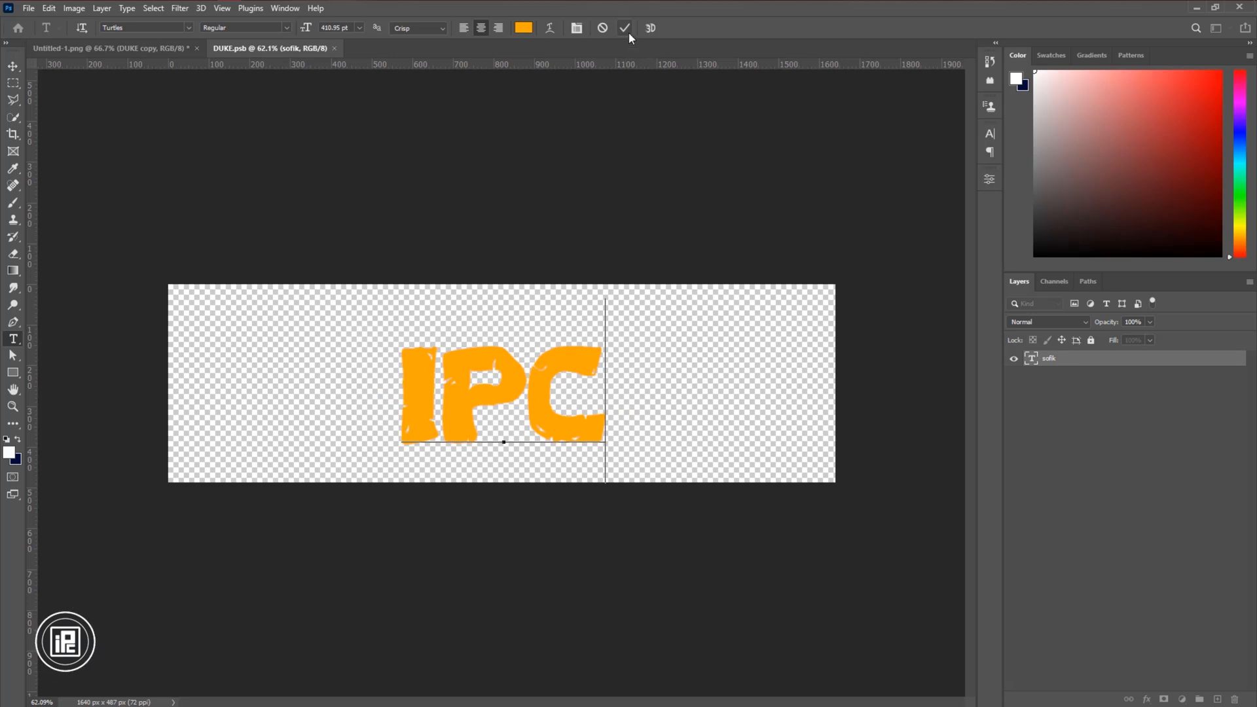
pyautogui.click(28, 8)
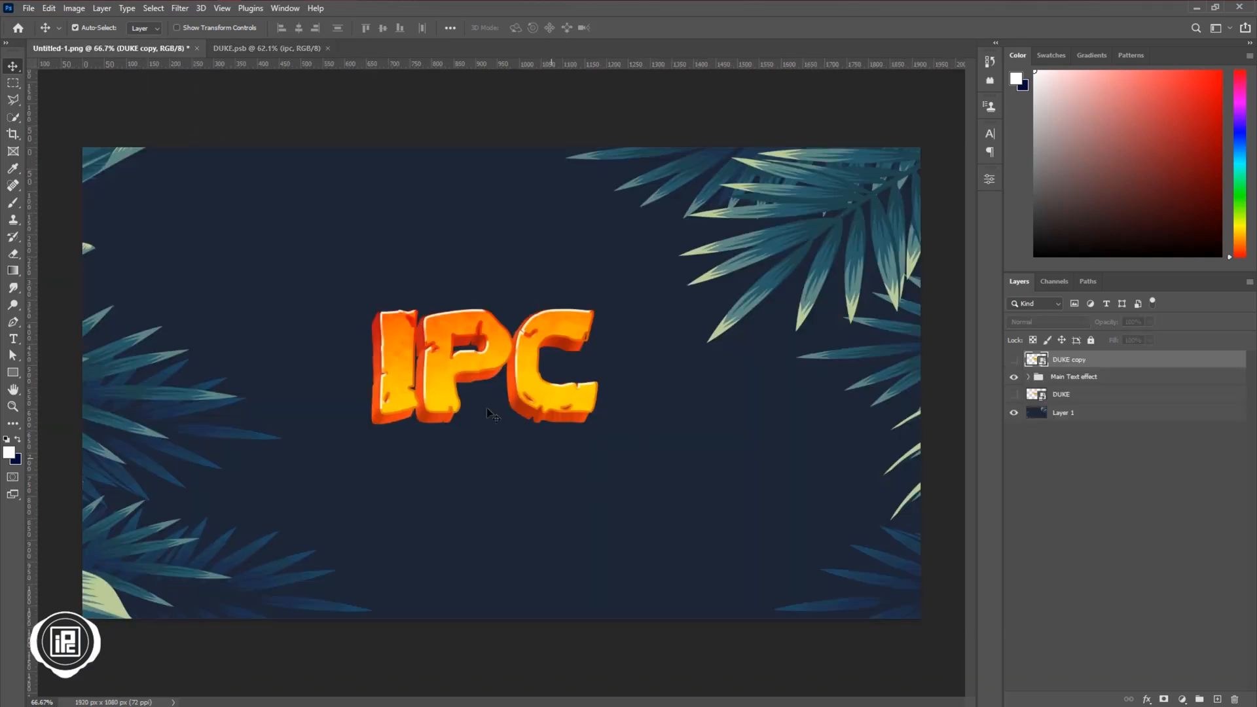
pyautogui.moveTo(531, 432)
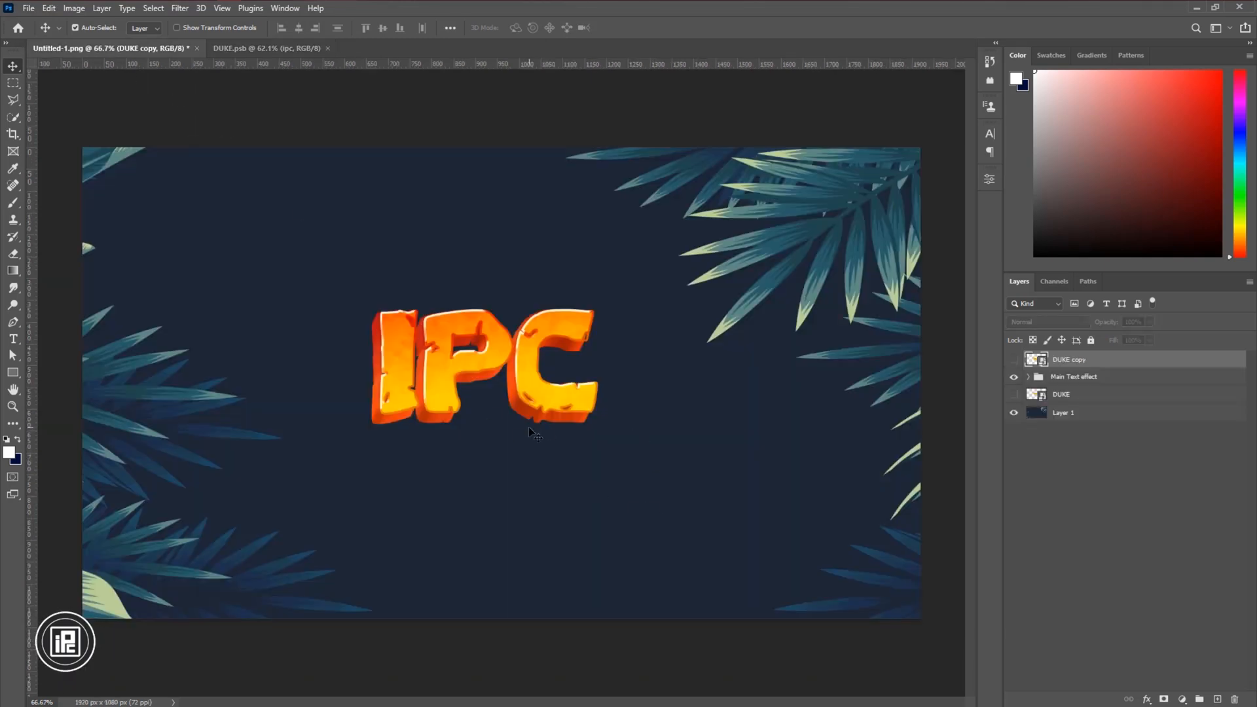